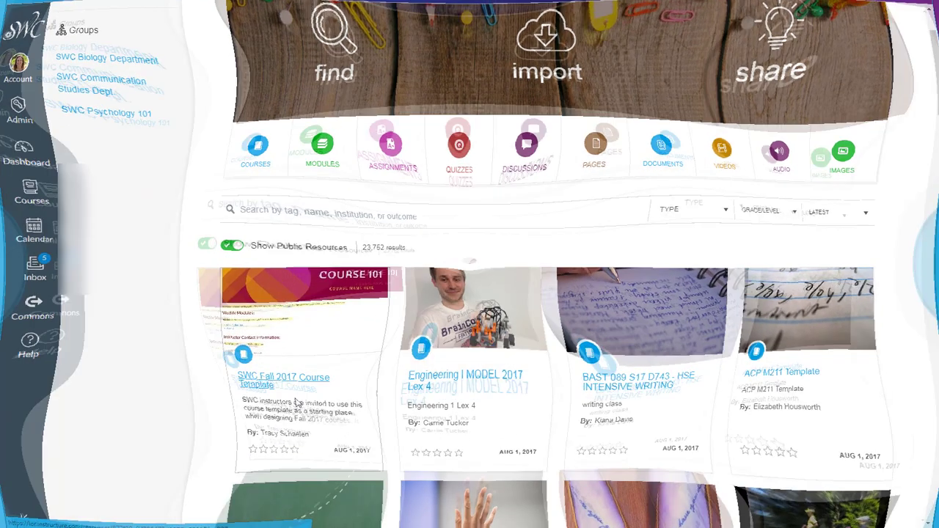
# - Import the SWC Fall 2017 Course Template from Commons into the World Literature I course
pyautogui.click(283, 381)
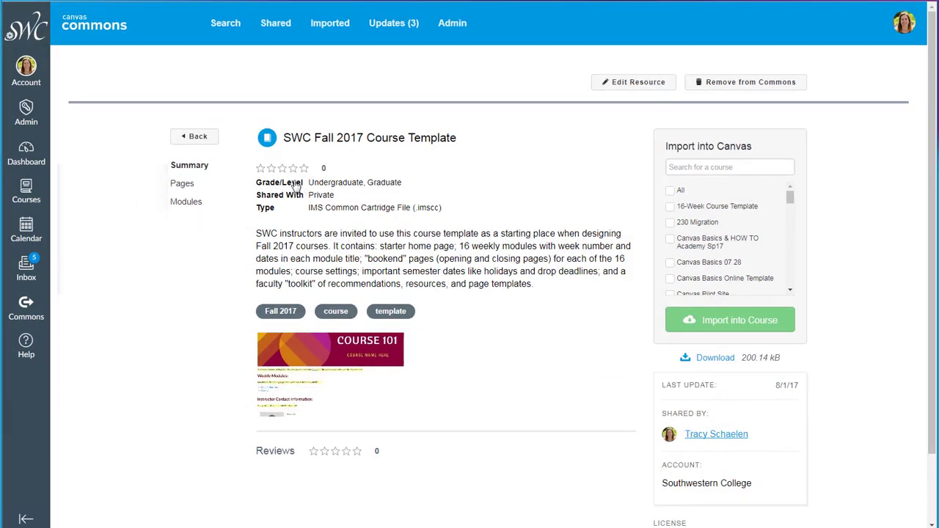
pyautogui.moveTo(269, 259)
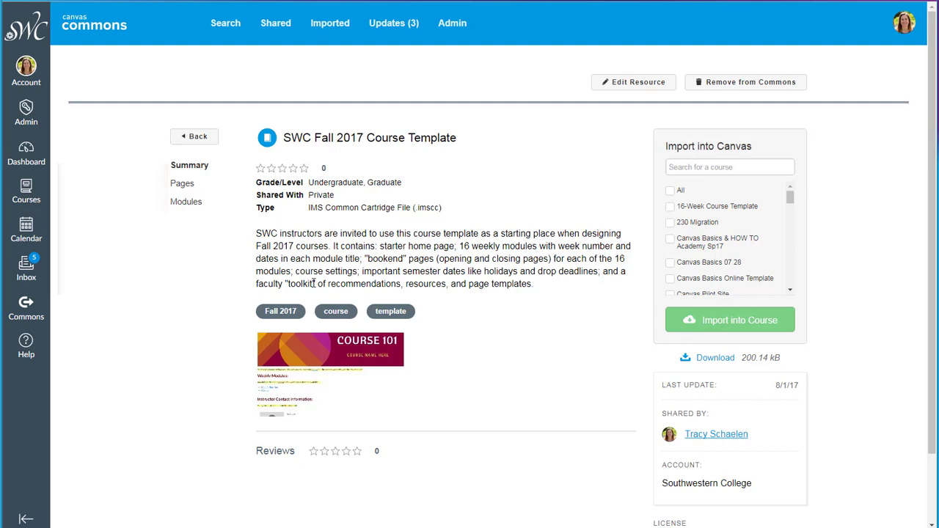
pyautogui.moveTo(677, 155)
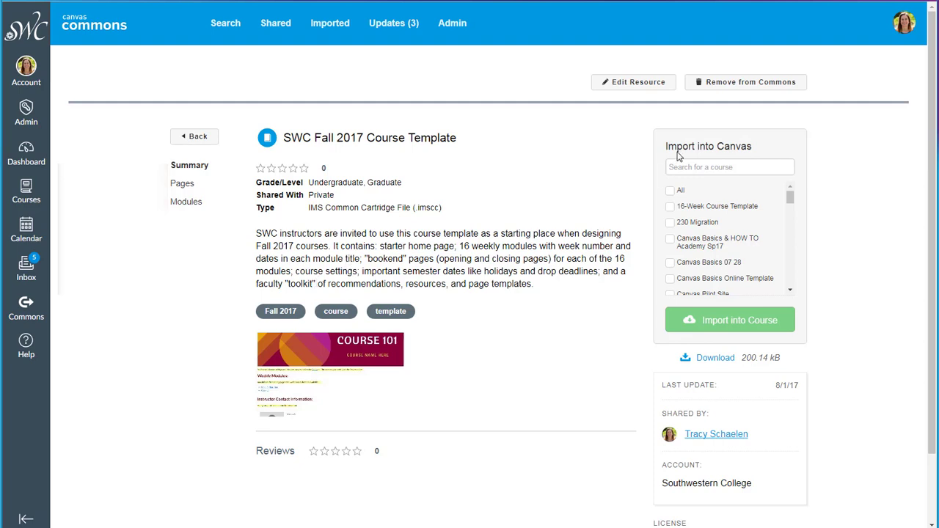
pyautogui.click(729, 167)
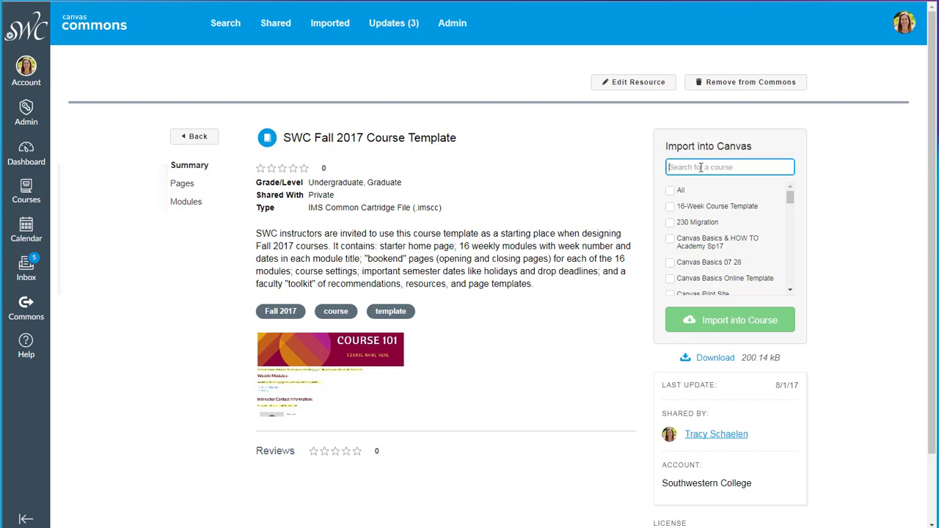
pyautogui.write('wo')
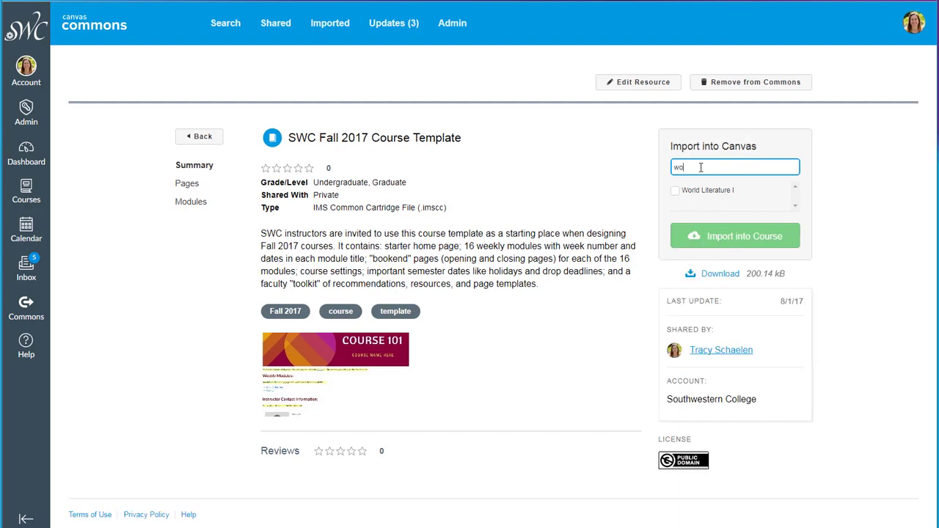
pyautogui.click(676, 191)
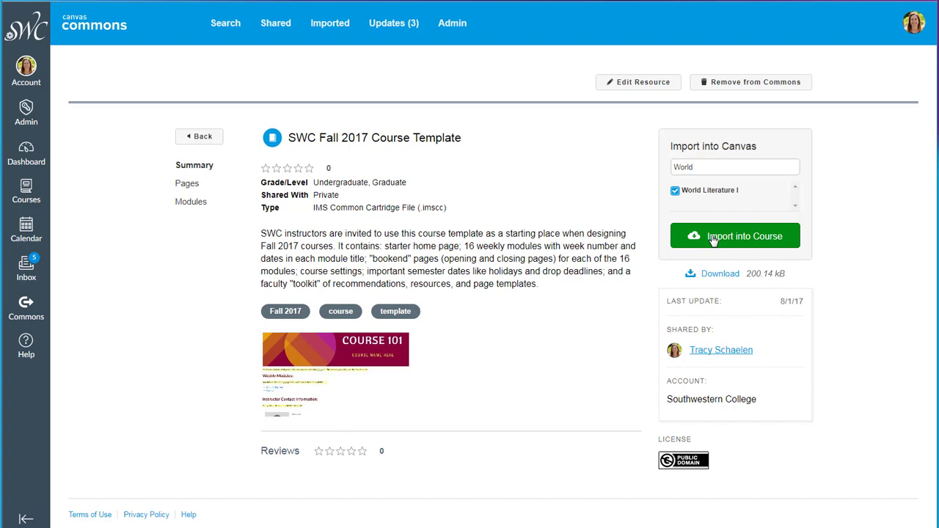
pyautogui.click(734, 236)
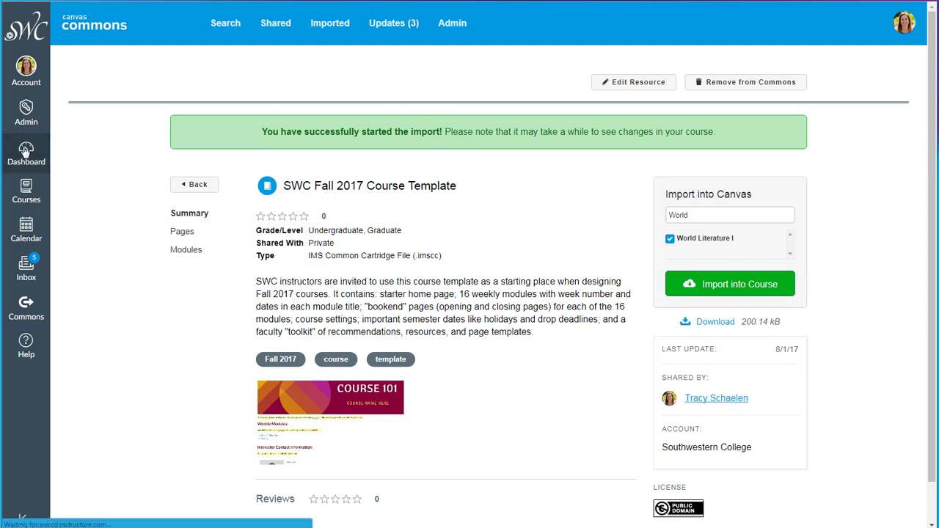
# - Go to the Dashboard and open the World Literature I course card
pyautogui.click(25, 155)
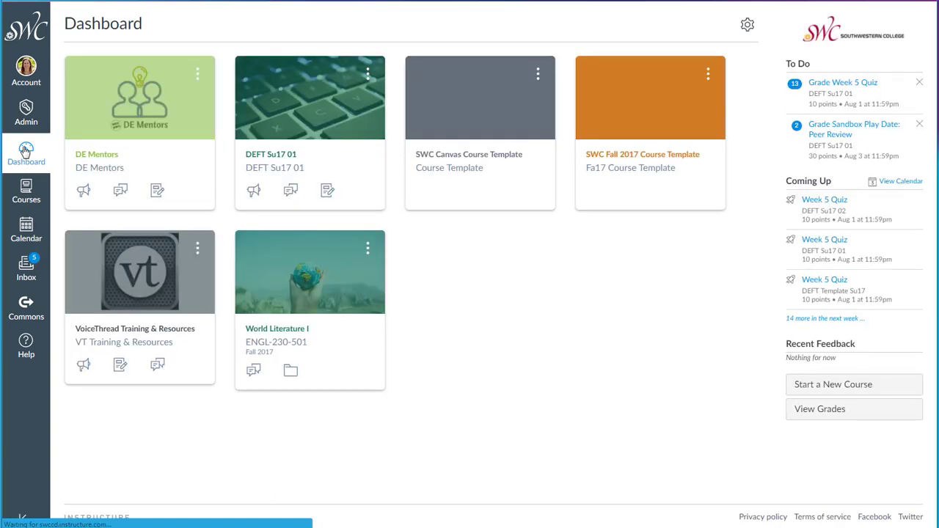
pyautogui.moveTo(277, 328)
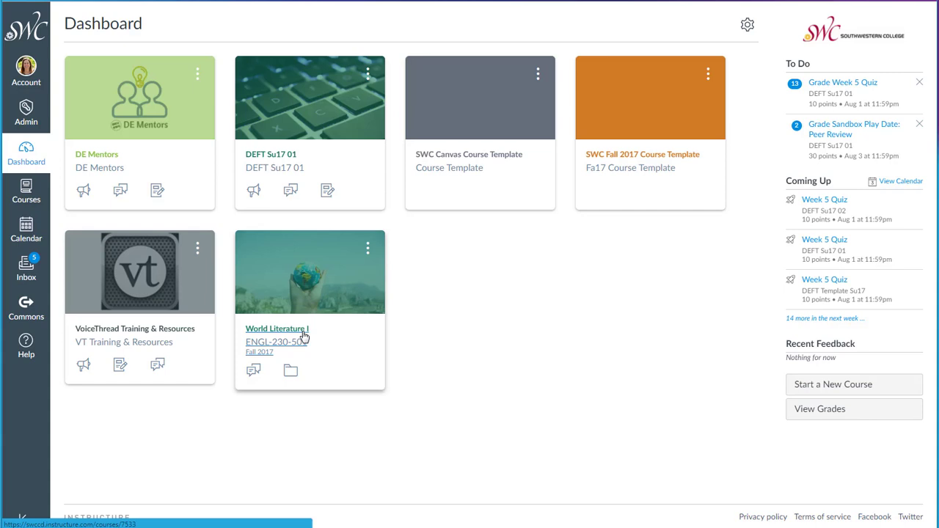
pyautogui.click(277, 329)
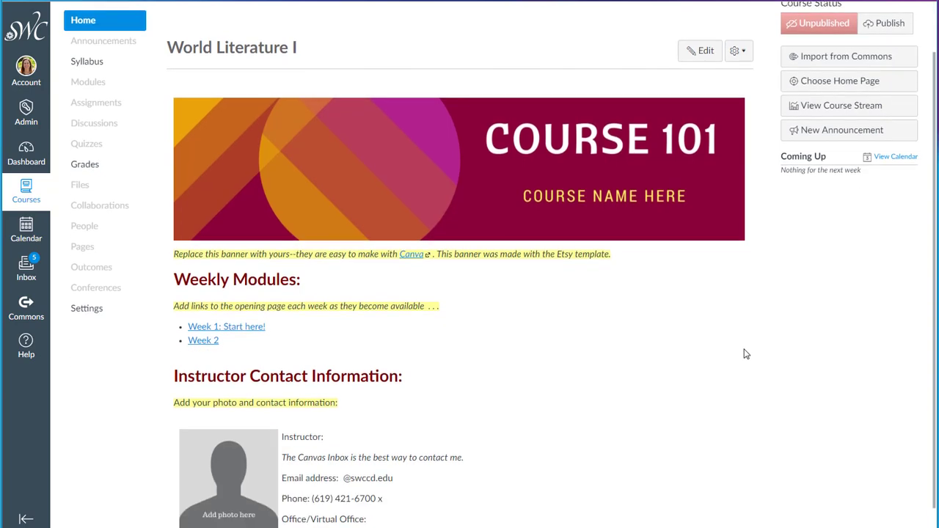
pyautogui.moveTo(681, 489)
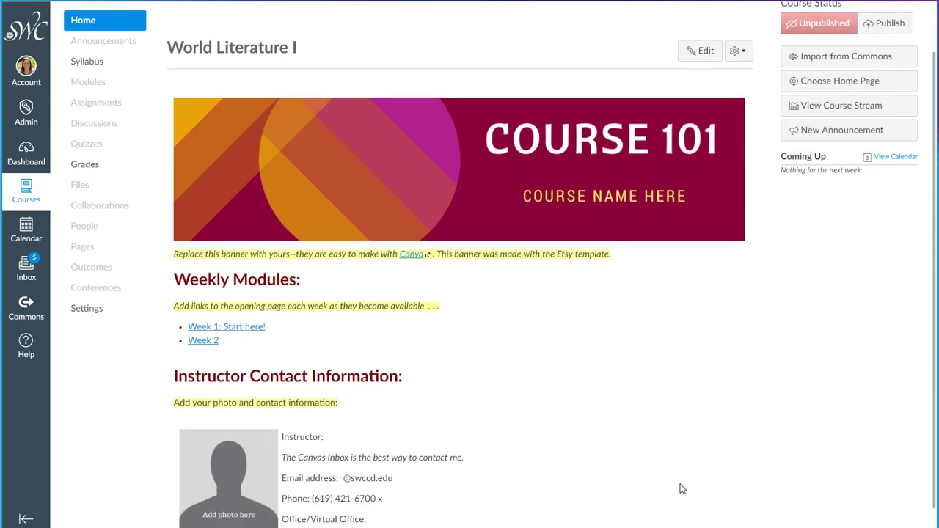
pyautogui.moveTo(762, 243)
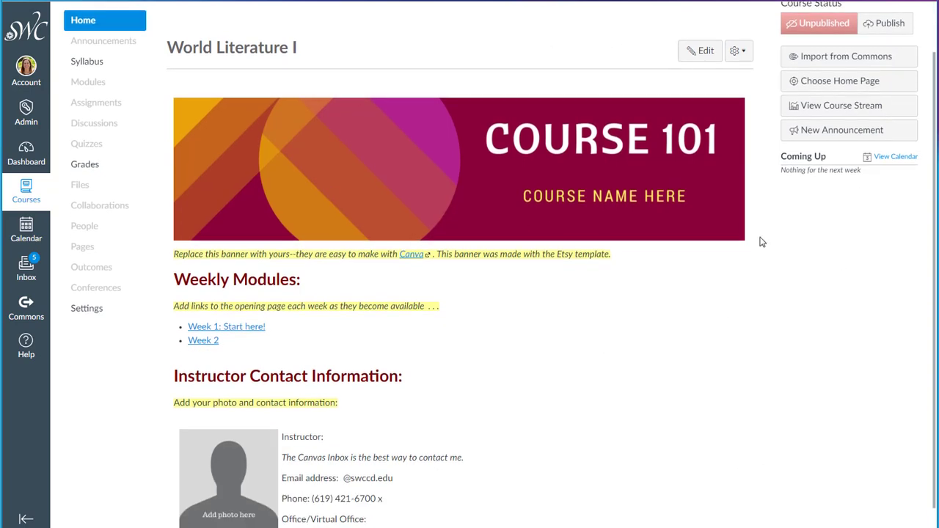
# - Edit the imported COURSE 101 home page, review its content, and save it unchanged
pyautogui.click(82, 303)
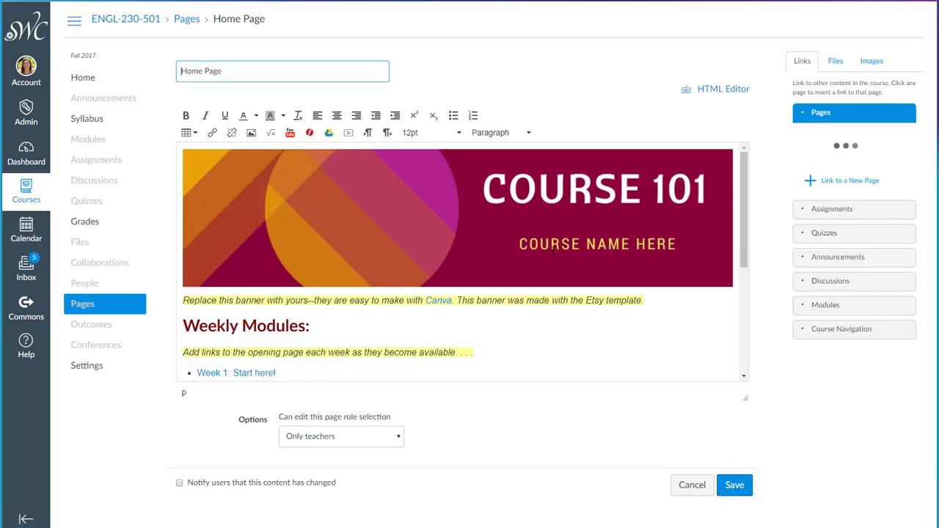
pyautogui.click(455, 216)
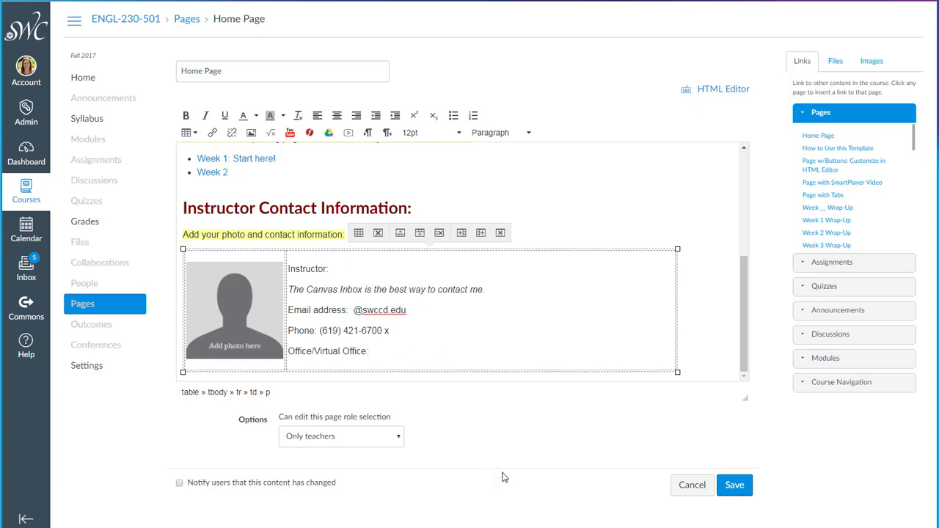
pyautogui.click(691, 485)
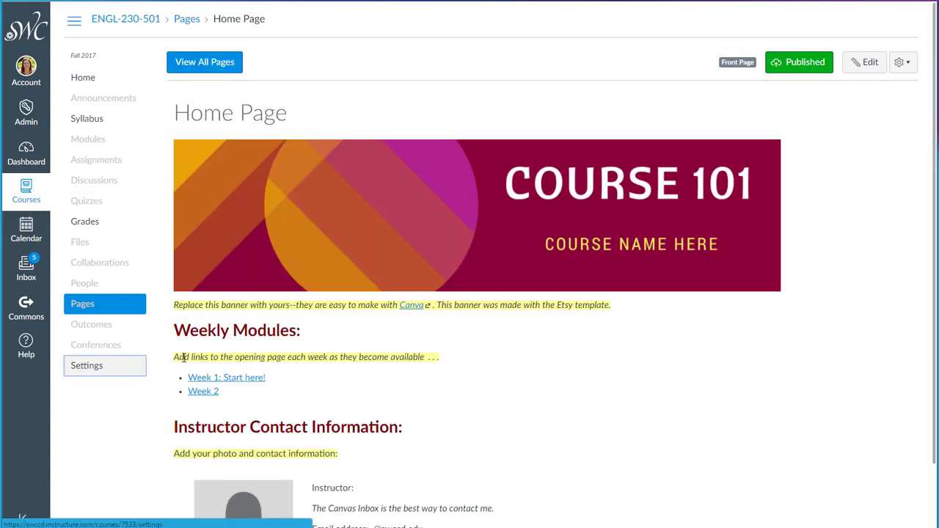
# - Open the World Literature I Course Details settings, bring up course image options, and scroll through
pyautogui.click(87, 366)
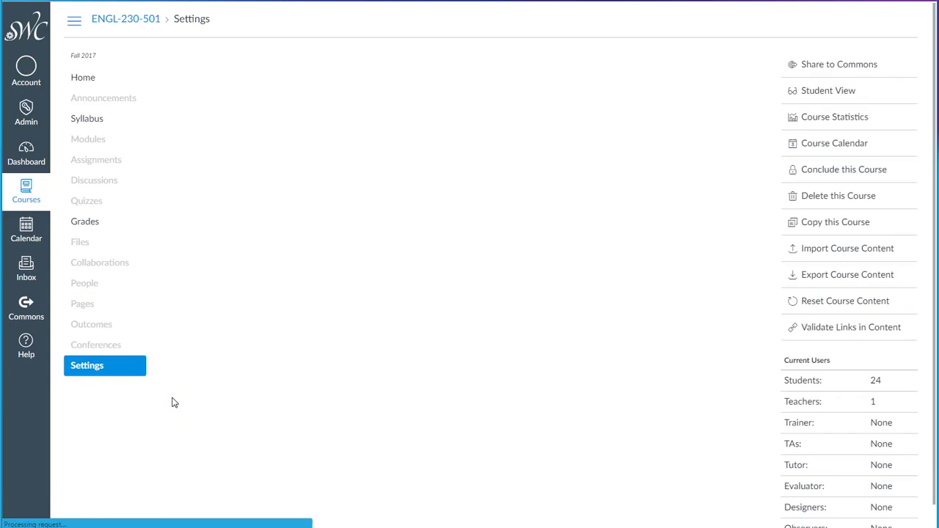
pyautogui.click(87, 366)
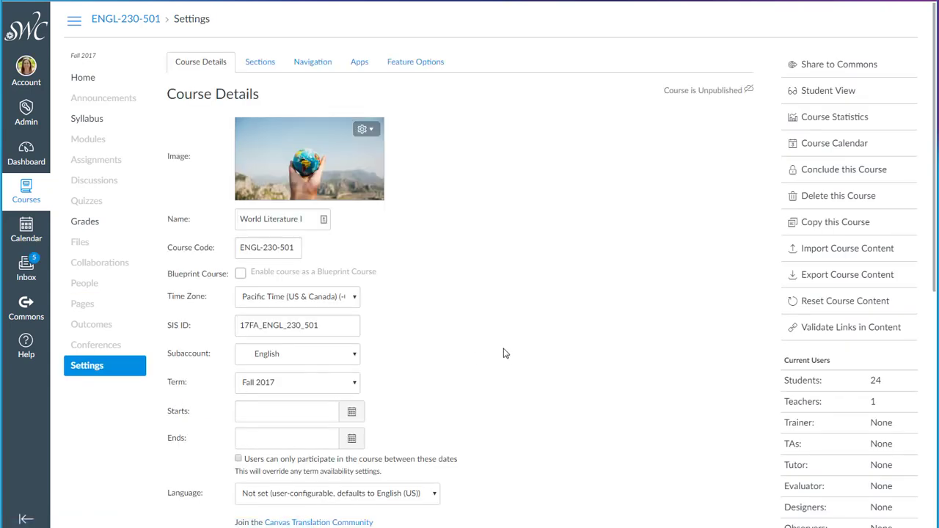
pyautogui.moveTo(319, 142)
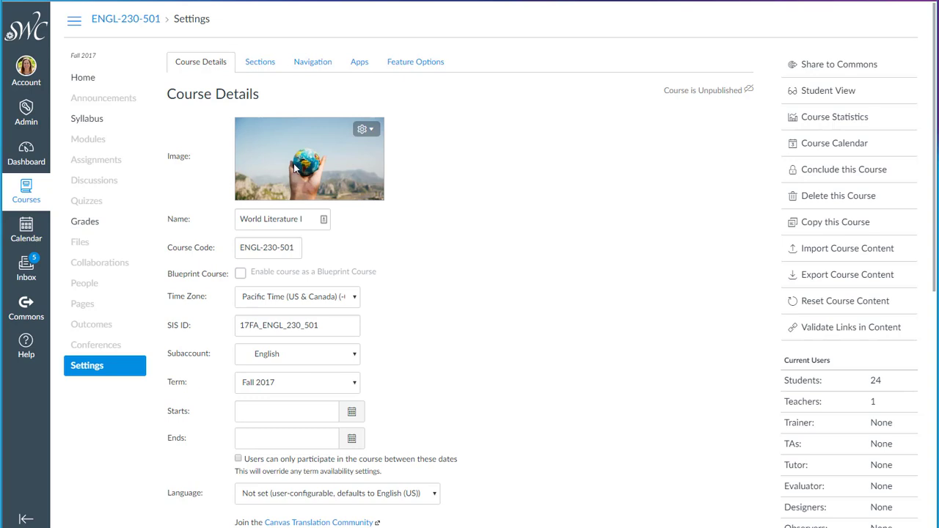
pyautogui.moveTo(285, 165)
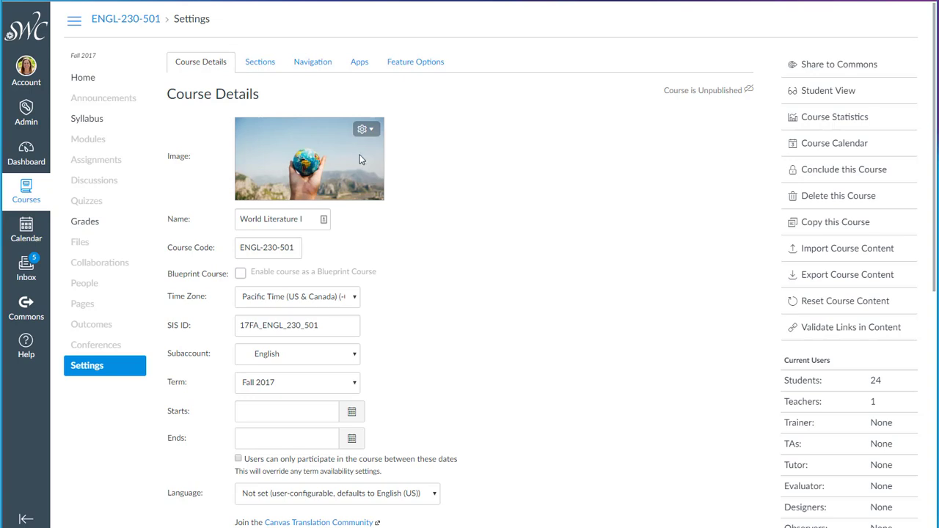
pyautogui.click(366, 129)
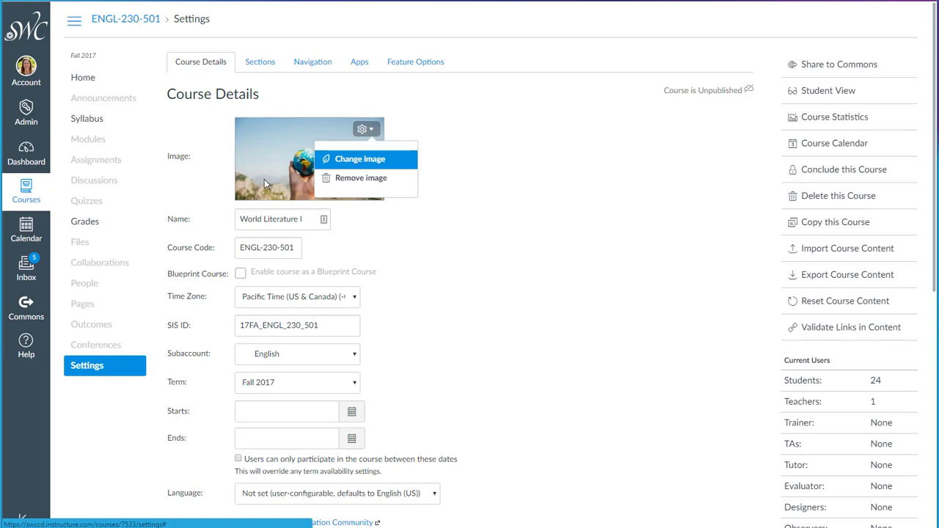
pyautogui.scroll(-3)
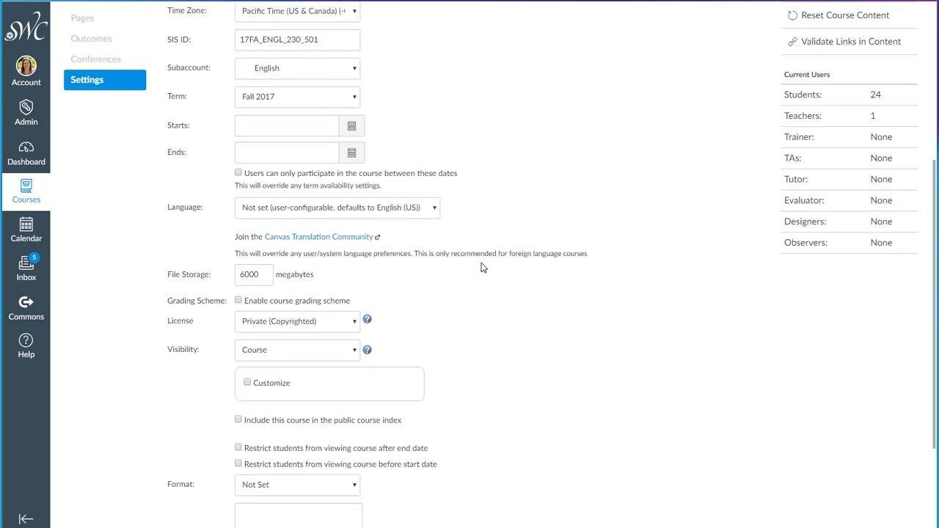
pyautogui.scroll(-3)
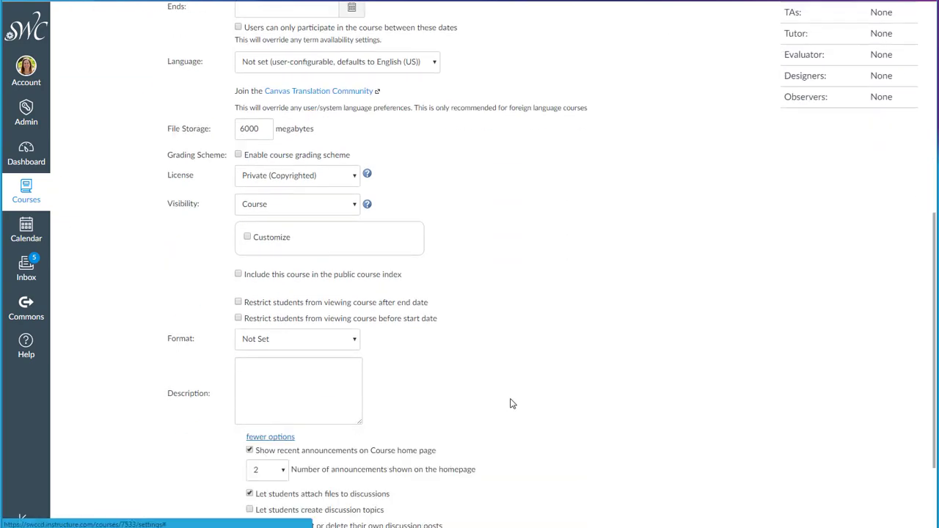
pyautogui.scroll(-3)
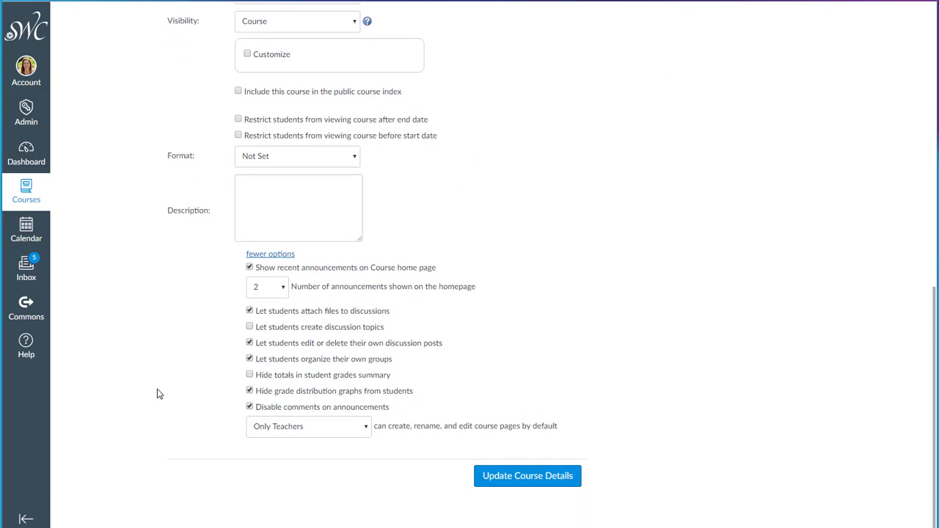
pyautogui.moveTo(470, 434)
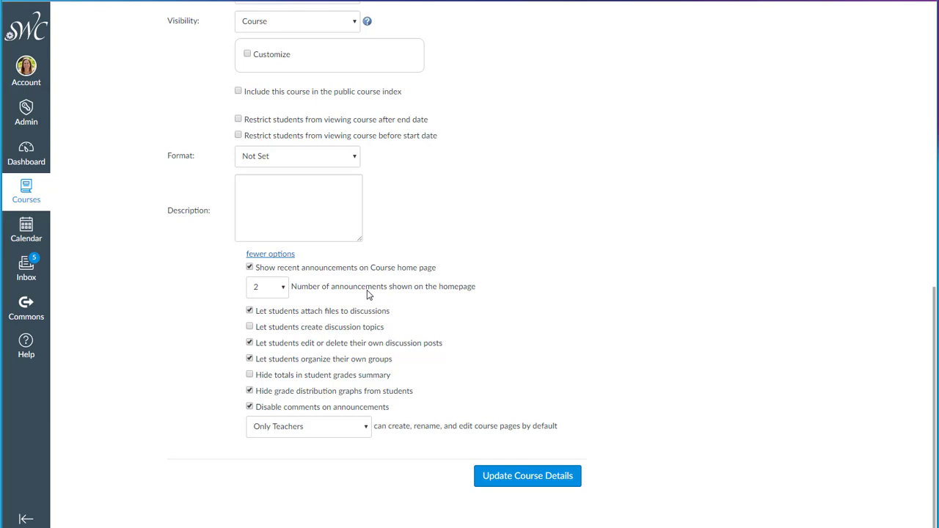
pyautogui.moveTo(268, 297)
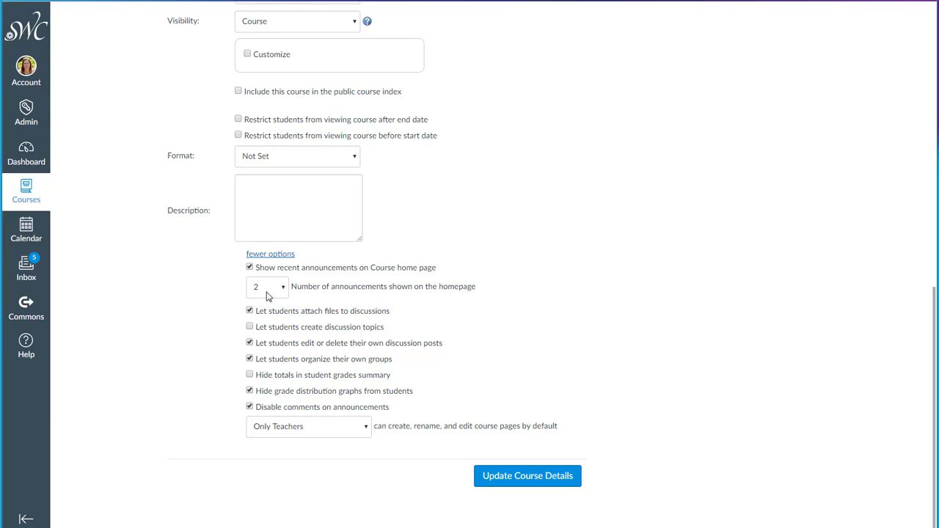
pyautogui.moveTo(180, 380)
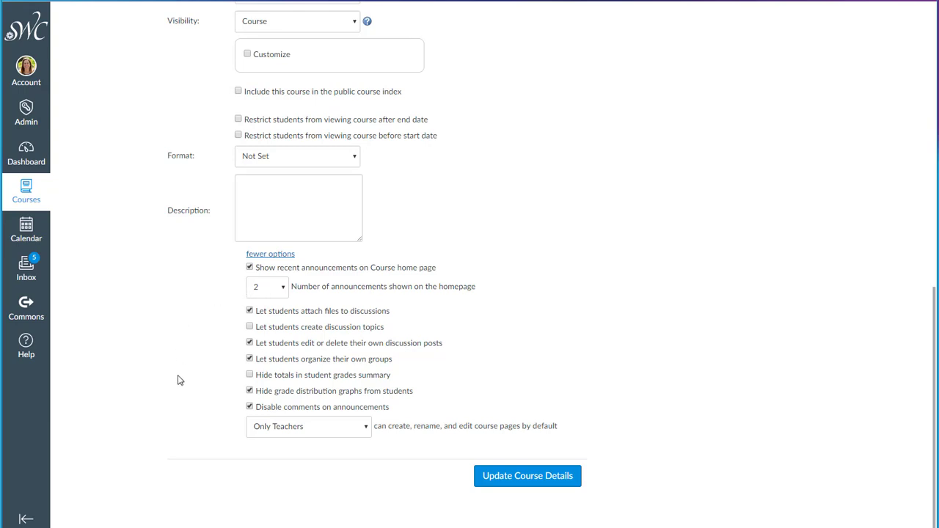
pyautogui.moveTo(332, 398)
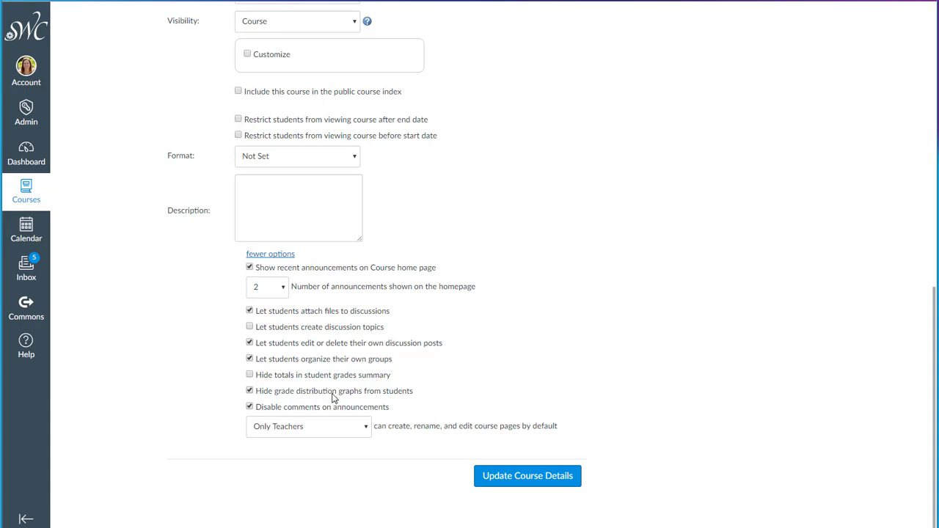
pyautogui.moveTo(174, 363)
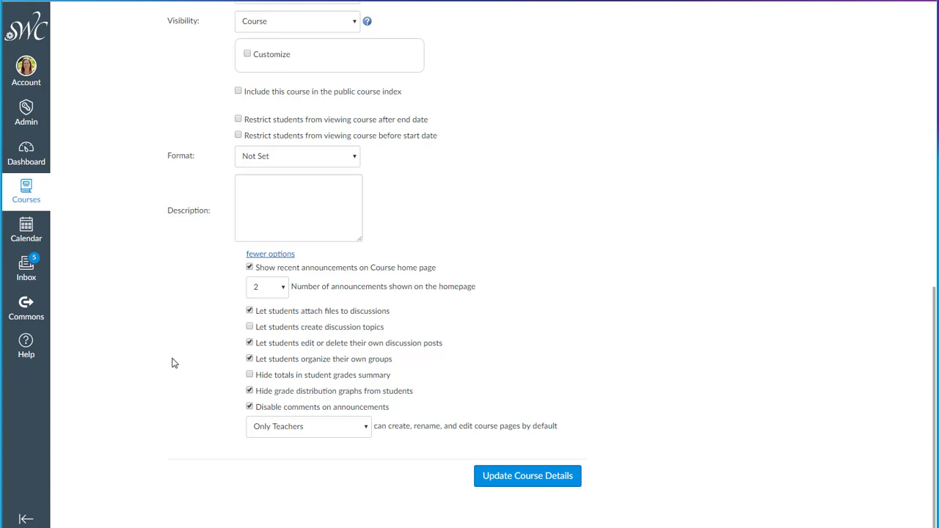
pyautogui.moveTo(339, 340)
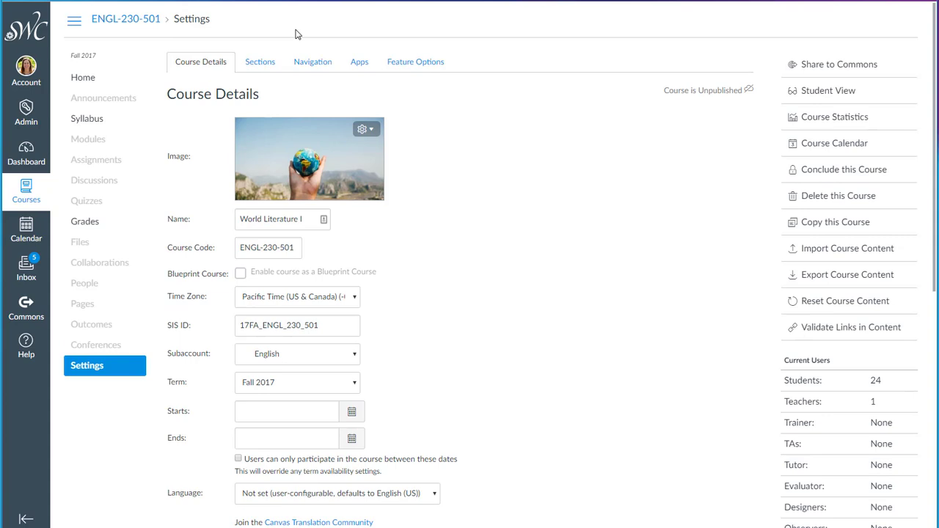
# - On the Navigation settings, trial-move Grades and ConferZoom, then restore their original positions
pyautogui.click(311, 62)
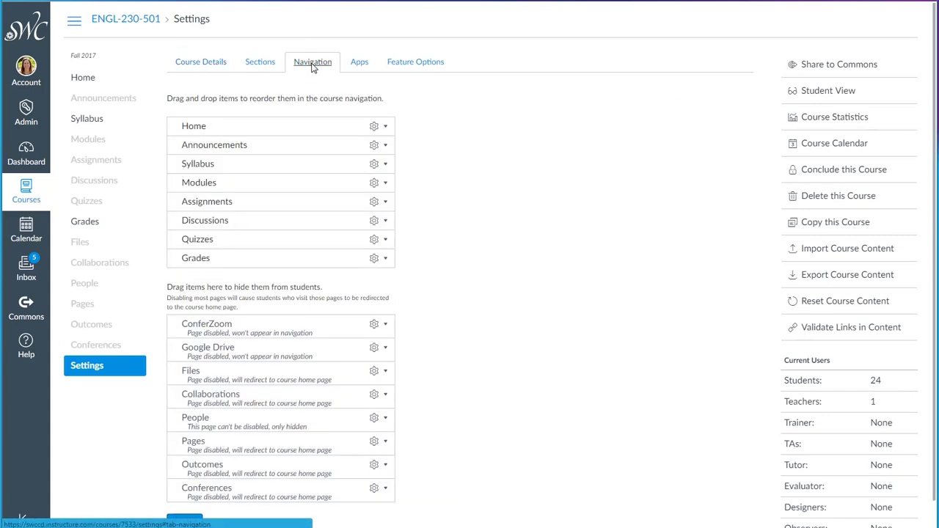
pyautogui.moveTo(84, 178)
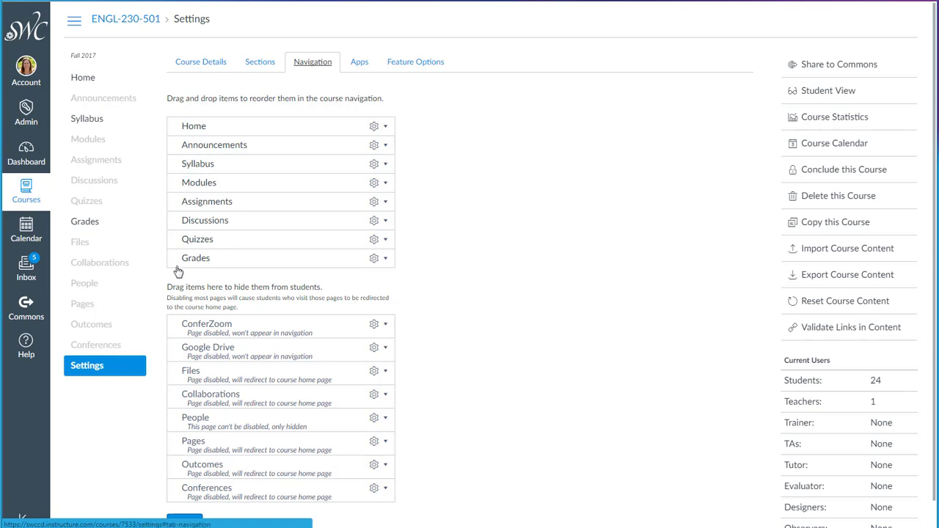
pyautogui.moveTo(195, 257); pyautogui.dragTo(195, 232)
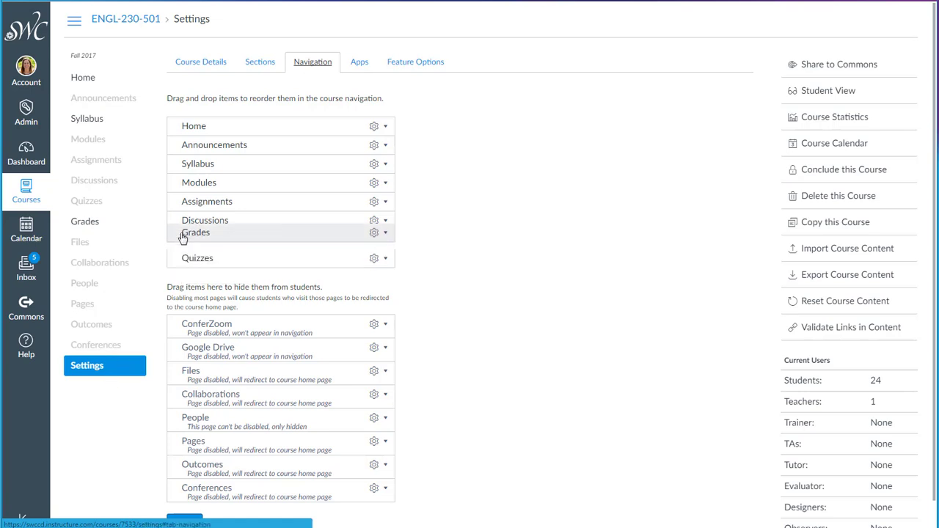
pyautogui.moveTo(196, 232); pyautogui.dragTo(196, 258)
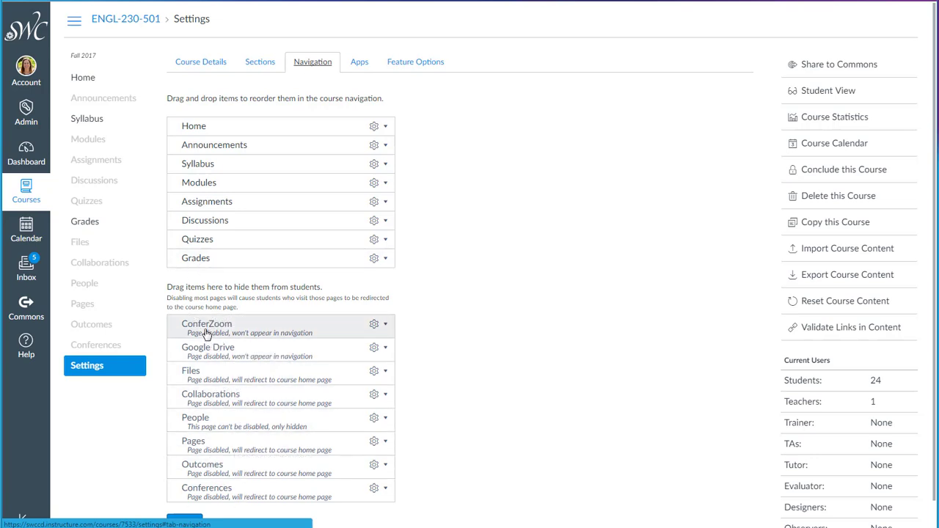
pyautogui.moveTo(206, 326); pyautogui.dragTo(206, 285)
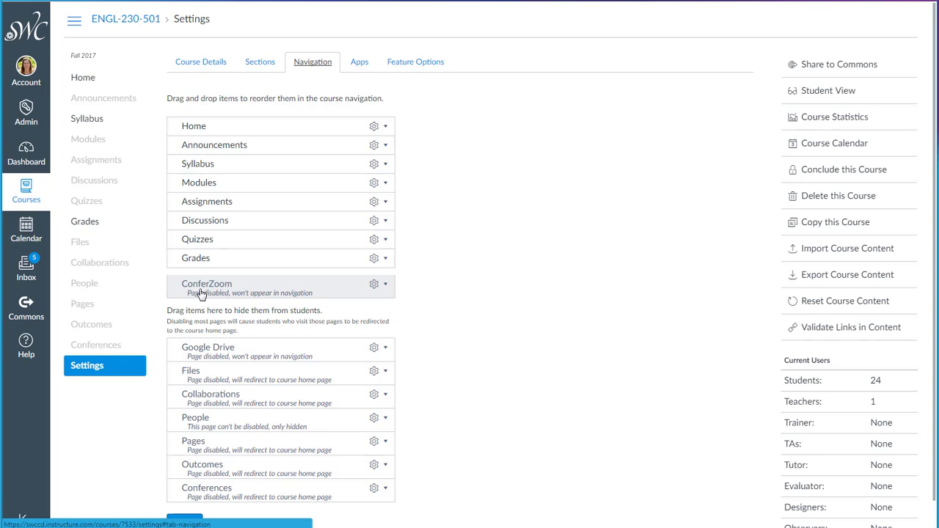
pyautogui.moveTo(206, 286); pyautogui.dragTo(207, 330)
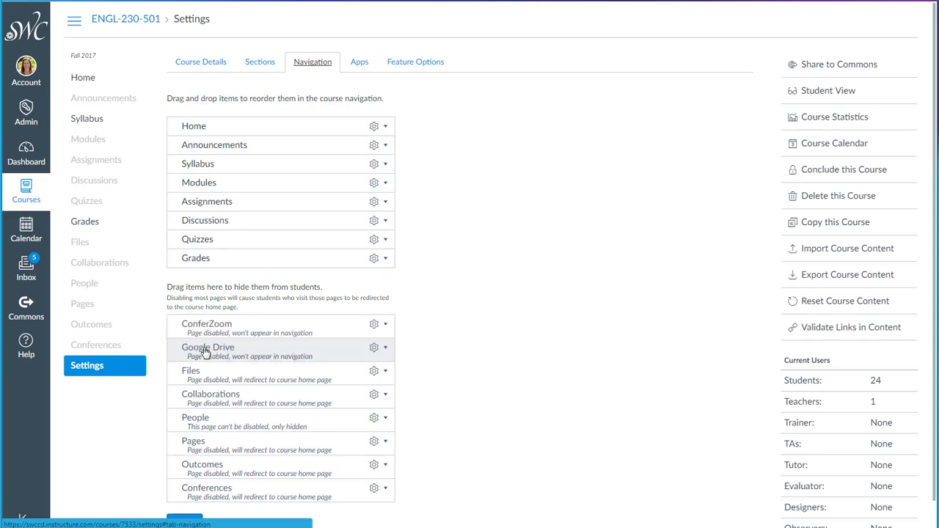
pyautogui.moveTo(292, 163)
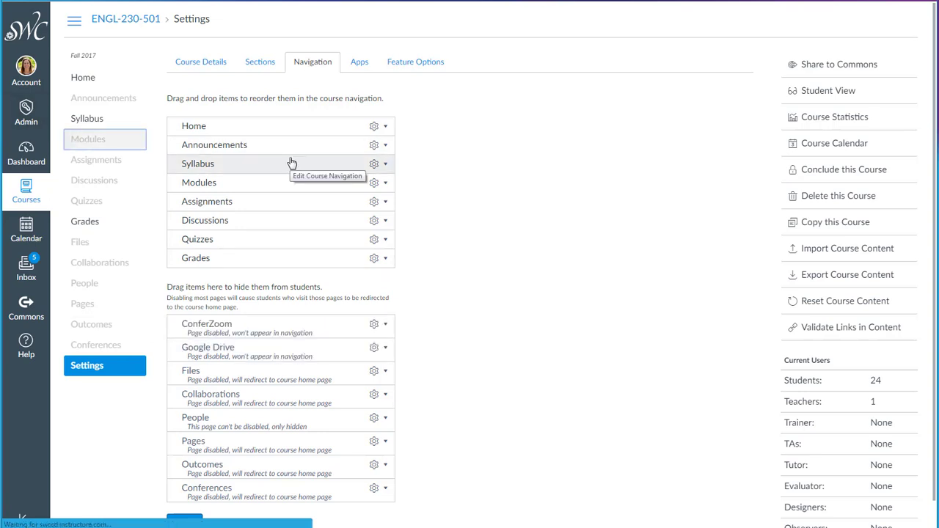
# - Go to the course Modules page listing Faculty Toolkit and the weekly modules
pyautogui.click(88, 139)
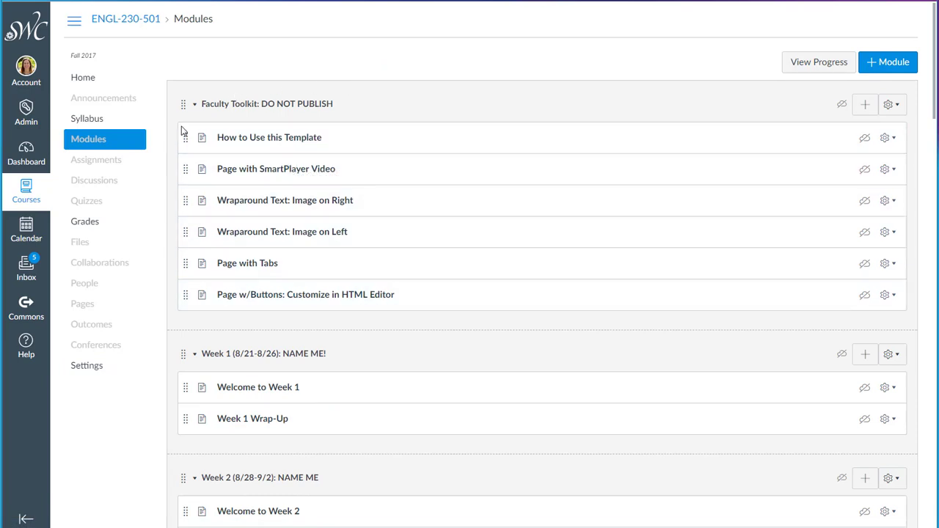
pyautogui.moveTo(411, 154)
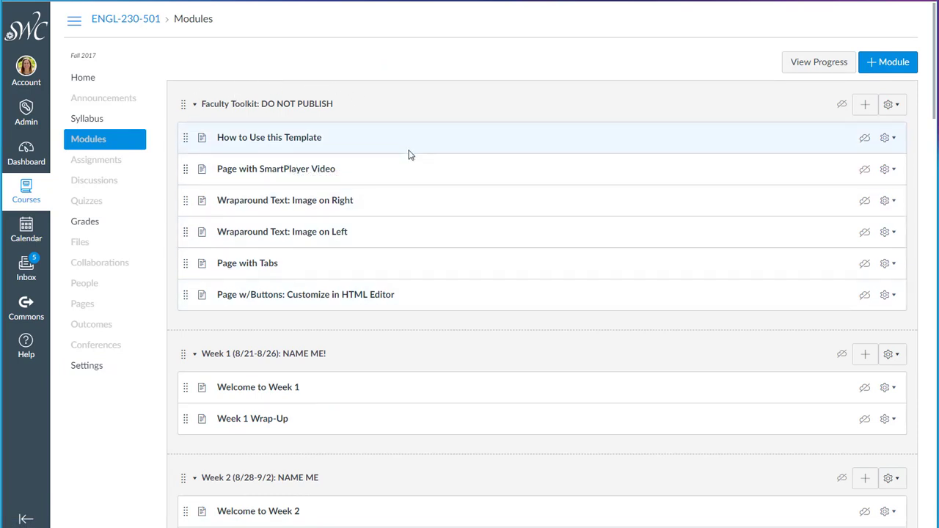
pyautogui.moveTo(831, 114)
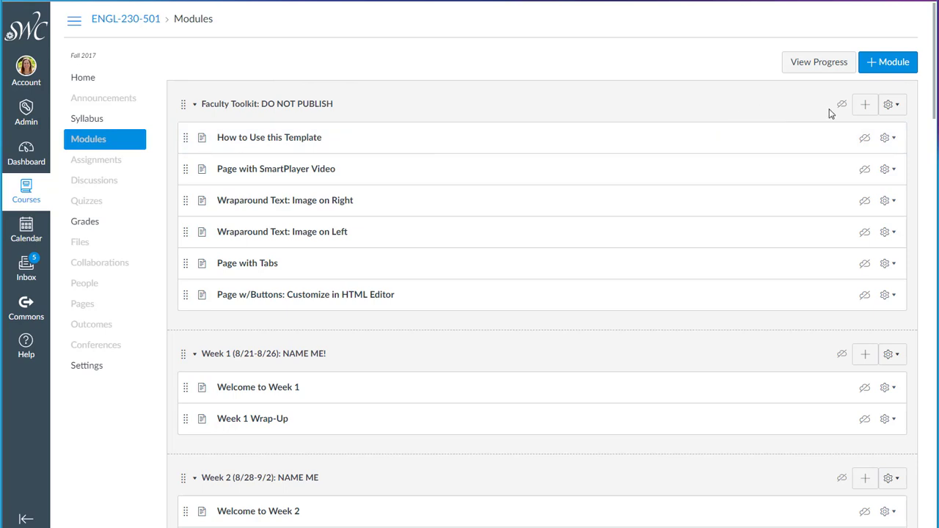
pyautogui.moveTo(698, 118)
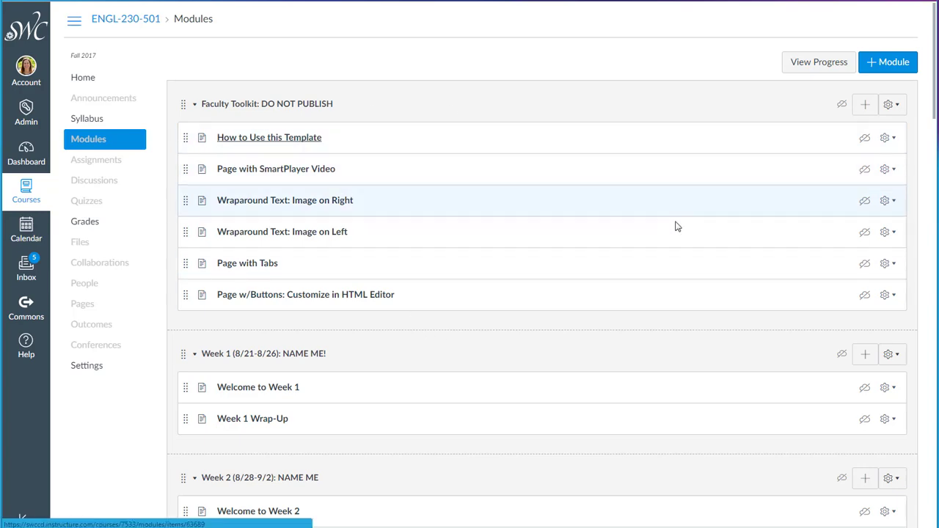
pyautogui.click(269, 137)
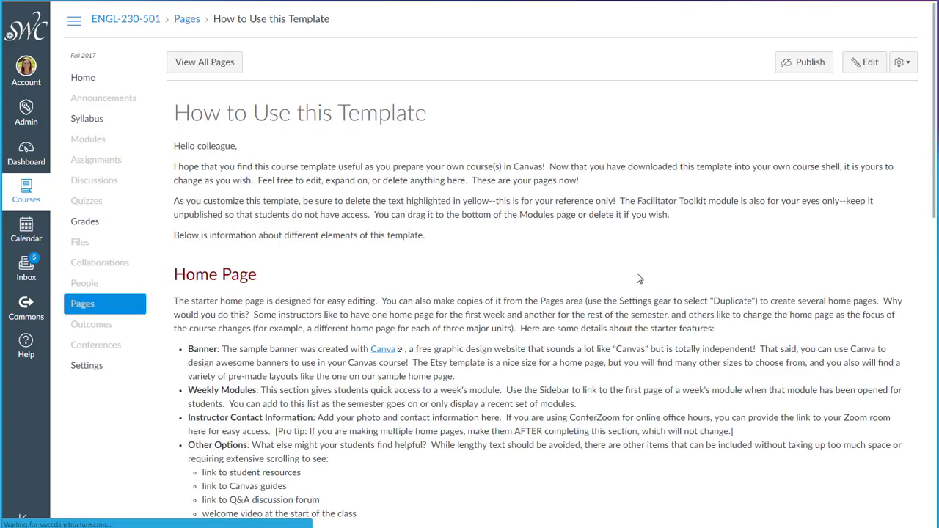
pyautogui.scroll(-3)
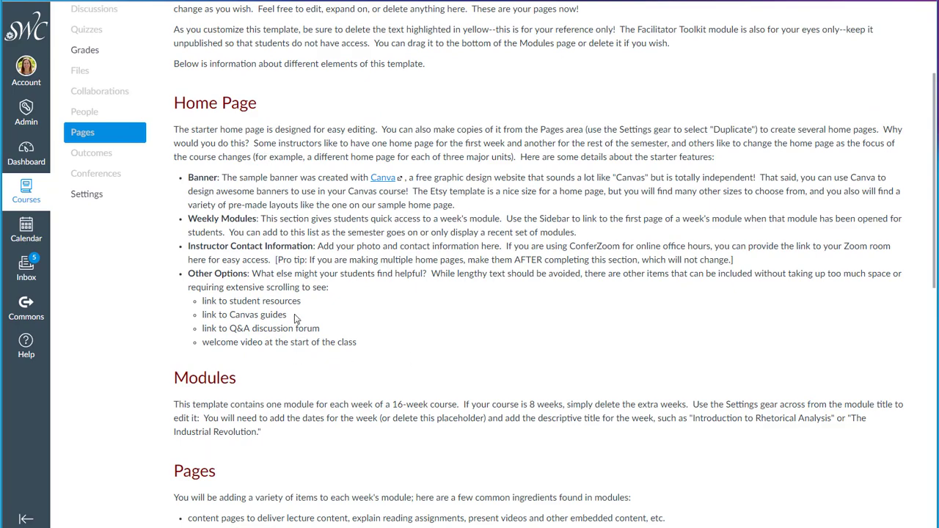
pyautogui.scroll(-3)
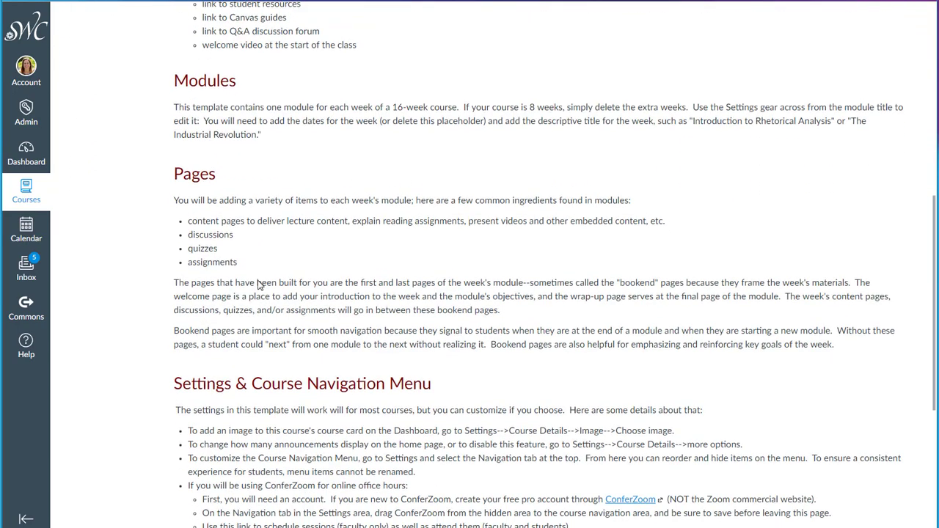
pyautogui.scroll(-3)
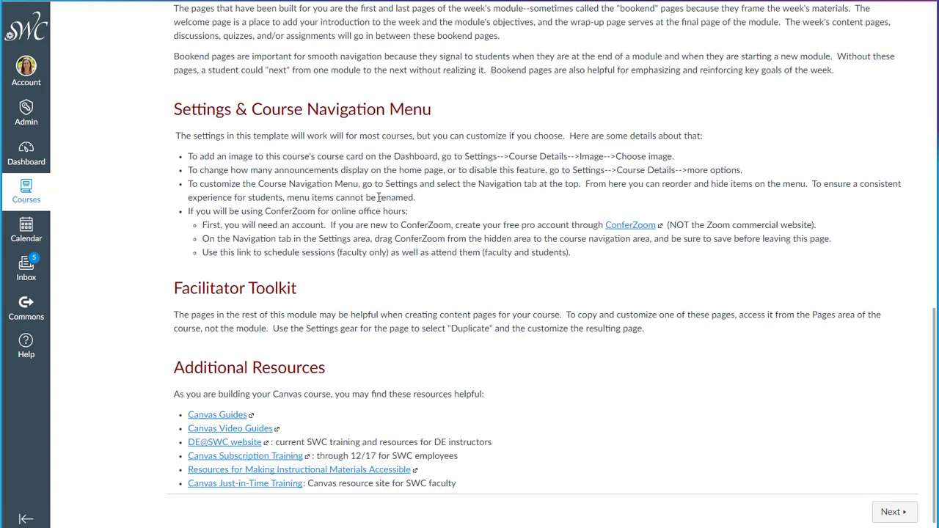
pyautogui.scroll(-3)
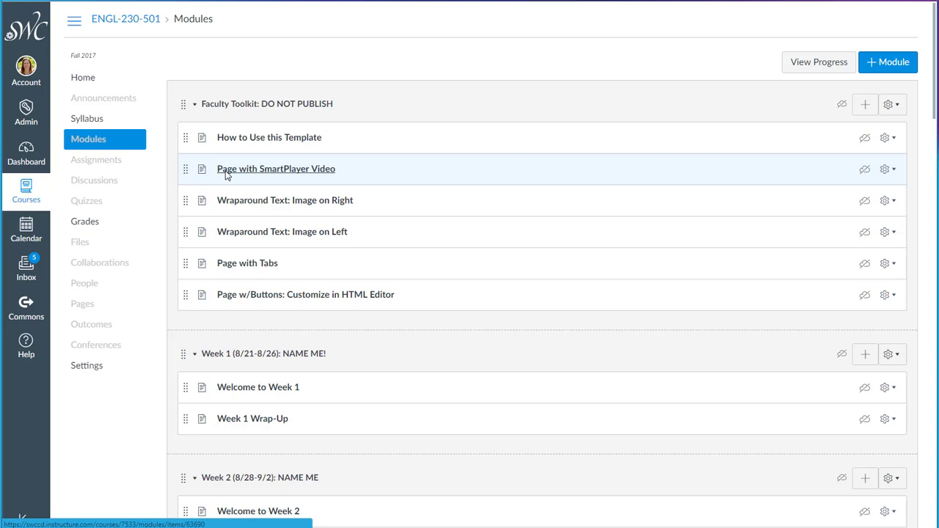
# - Open Page with SmartPlayer Video, then briefly play and pause its captioned video
pyautogui.click(276, 169)
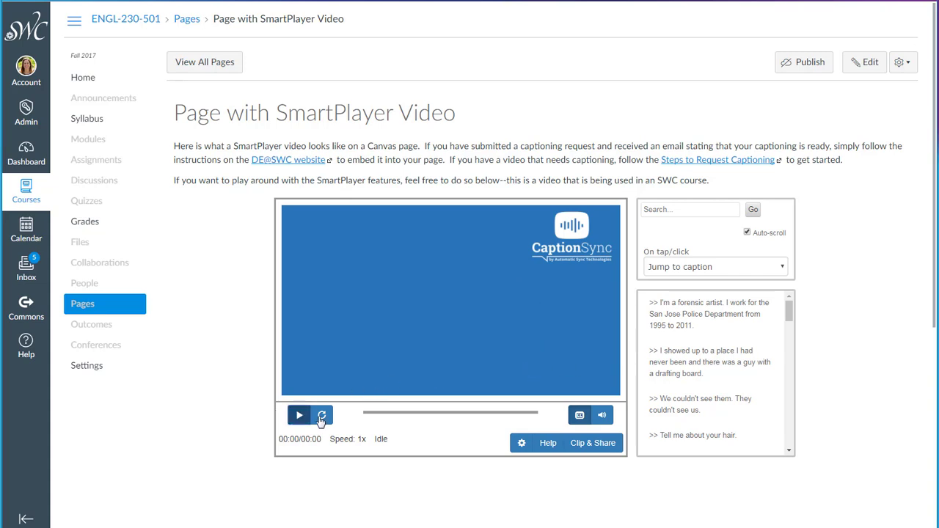
pyautogui.click(298, 415)
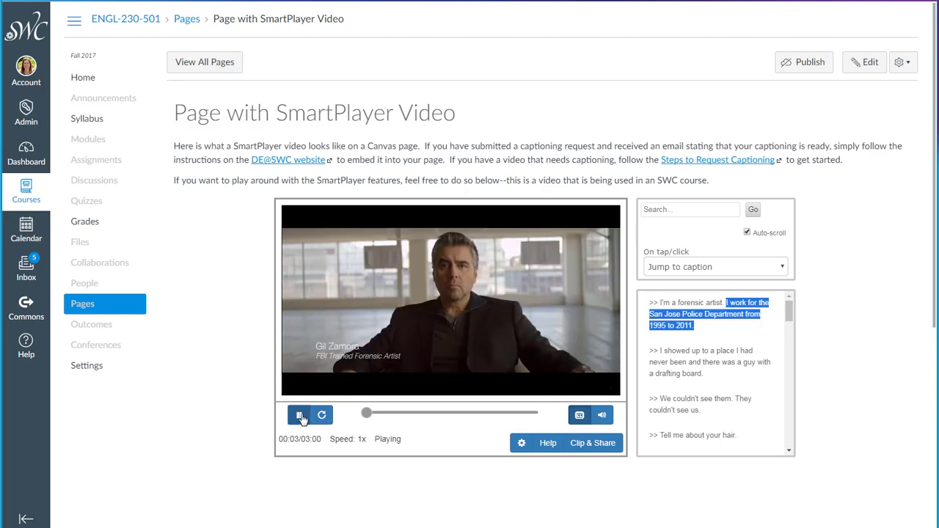
pyautogui.click(299, 415)
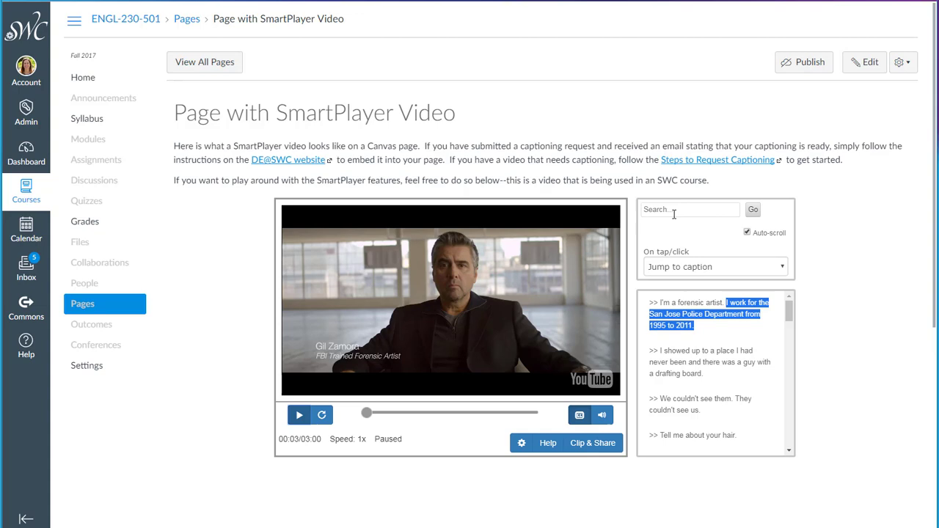
pyautogui.moveTo(406, 184)
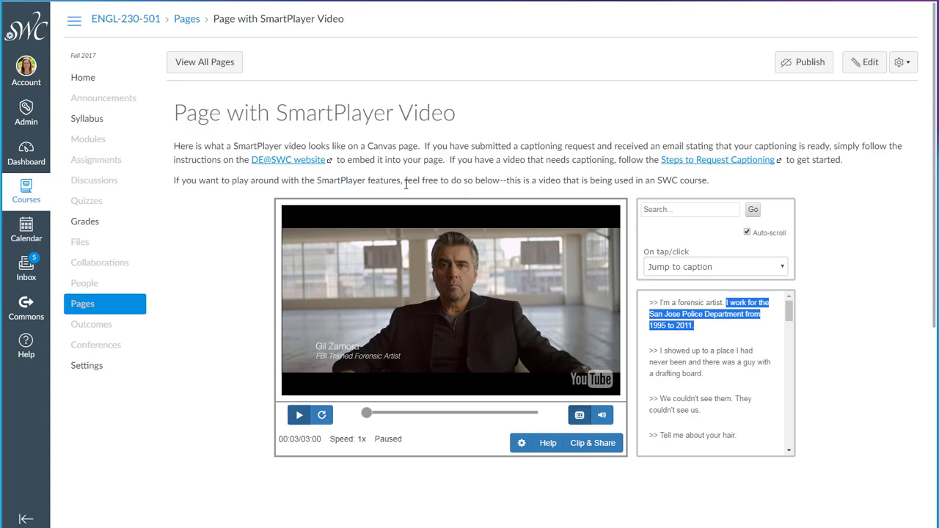
pyautogui.moveTo(406, 184)
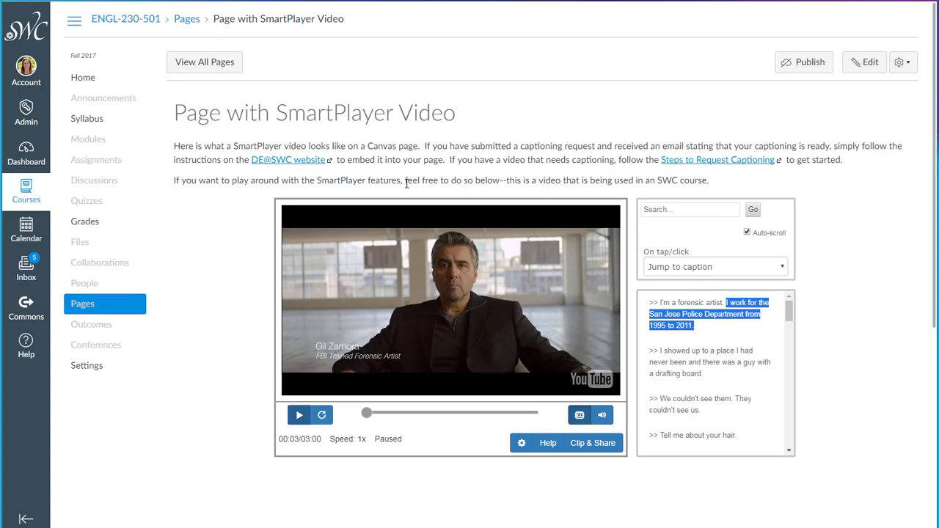
pyautogui.moveTo(489, 250)
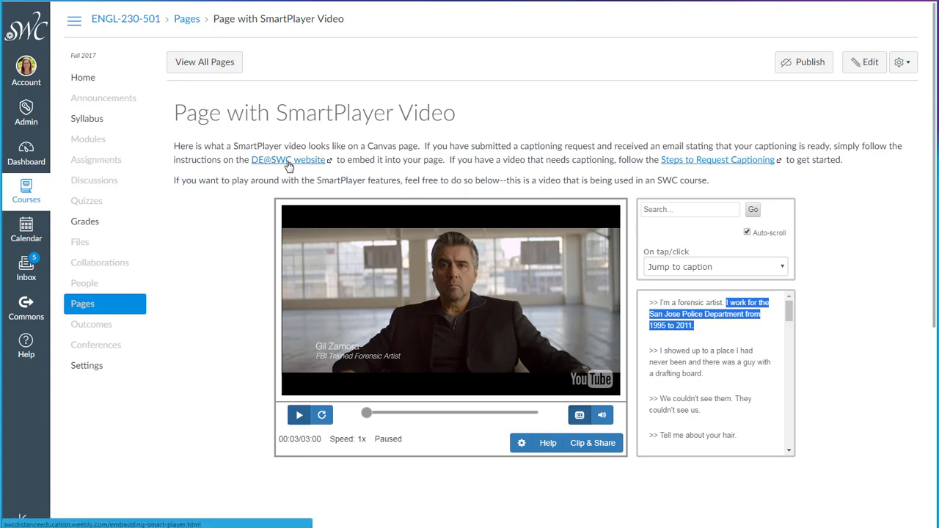
# - Read the DE@SWC embedding and captioning request instructions, then cancel the editor without saving
pyautogui.click(287, 159)
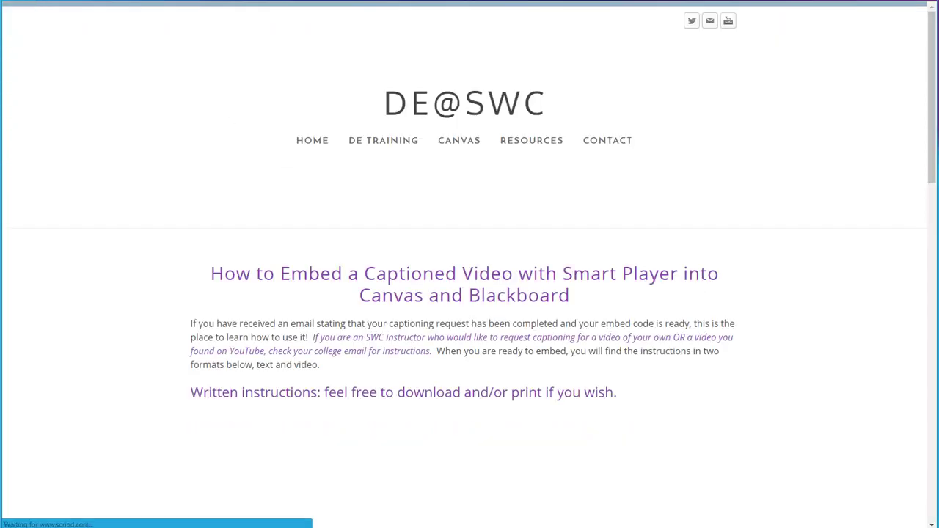
pyautogui.scroll(-3)
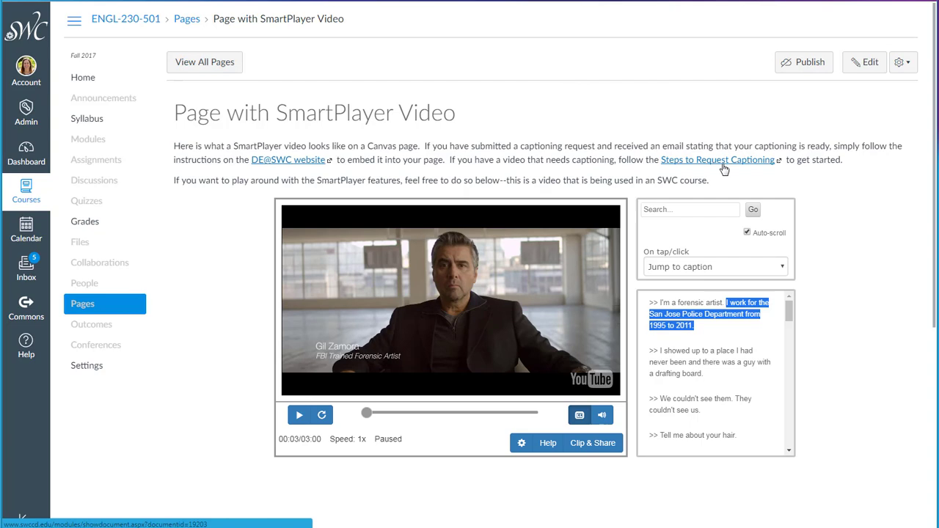
pyautogui.moveTo(725, 165)
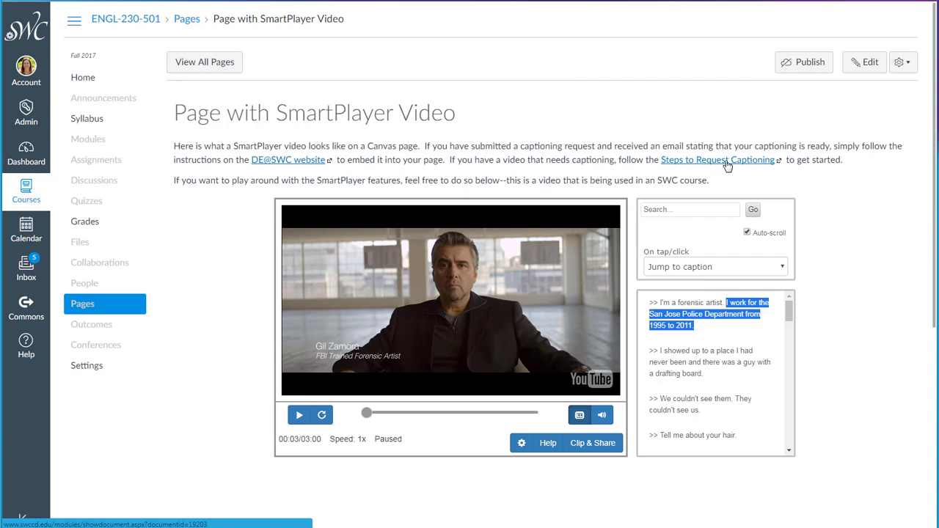
pyautogui.click(718, 159)
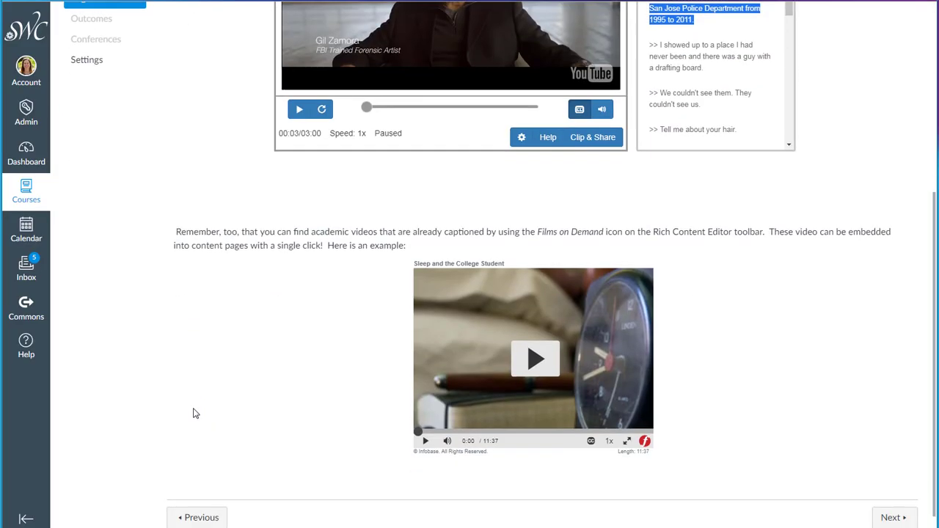
pyautogui.scroll(-3)
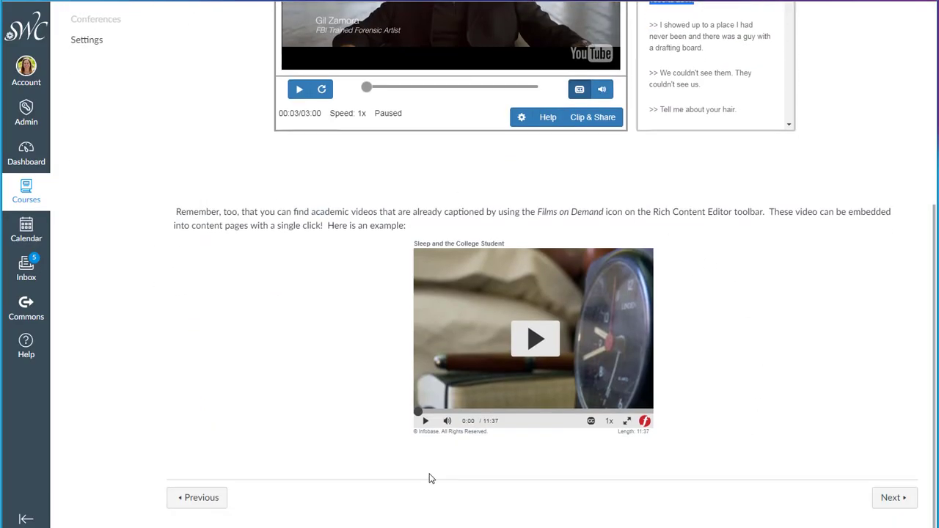
pyautogui.moveTo(592, 221)
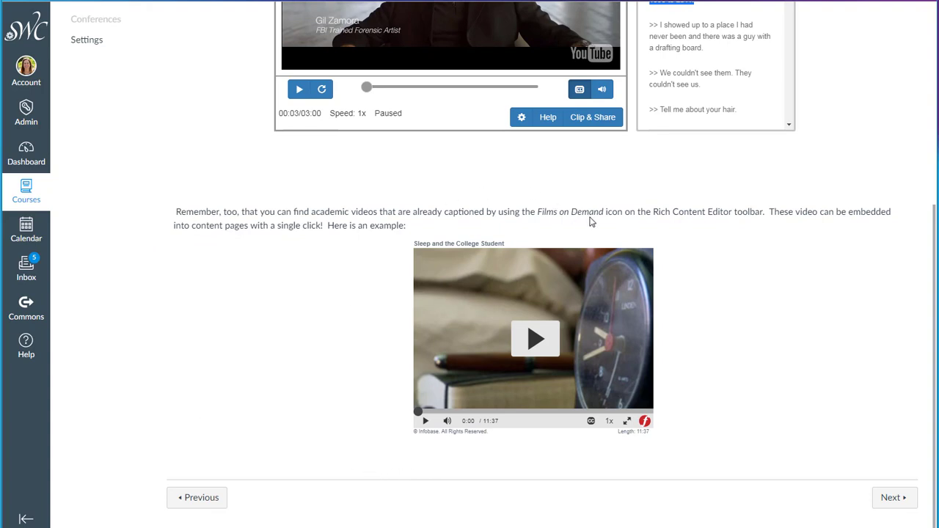
pyautogui.moveTo(535, 339)
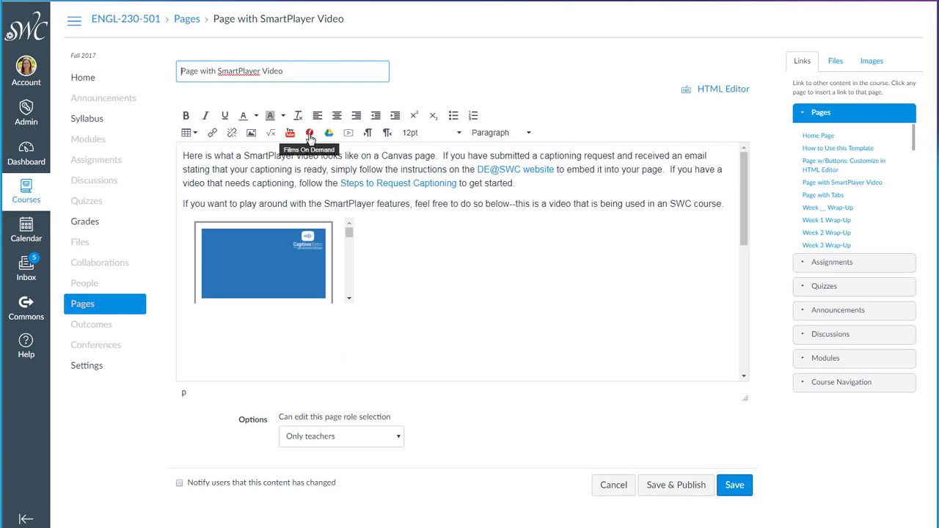
pyautogui.scroll(-3)
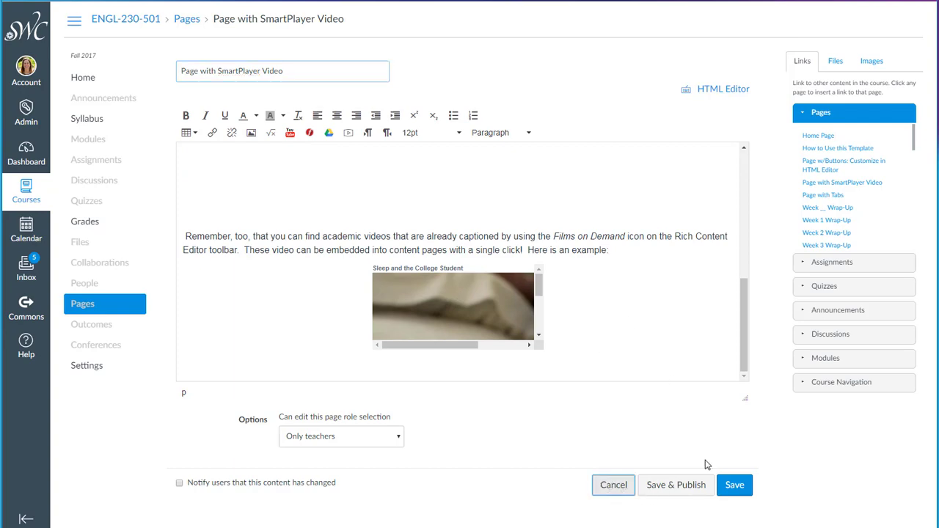
pyautogui.click(735, 485)
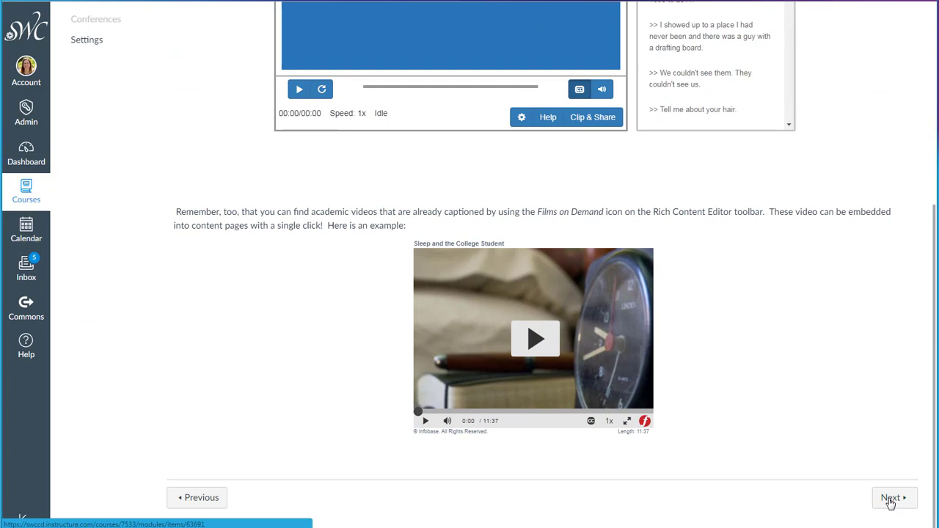
# - Advance past Wraparound Text: Image on Right to the Image on Left page
pyautogui.click(890, 498)
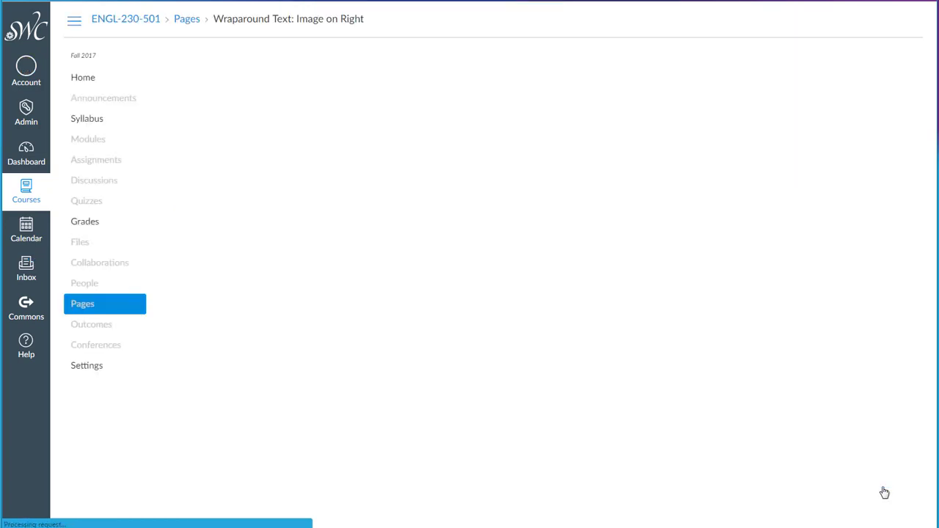
pyautogui.click(82, 303)
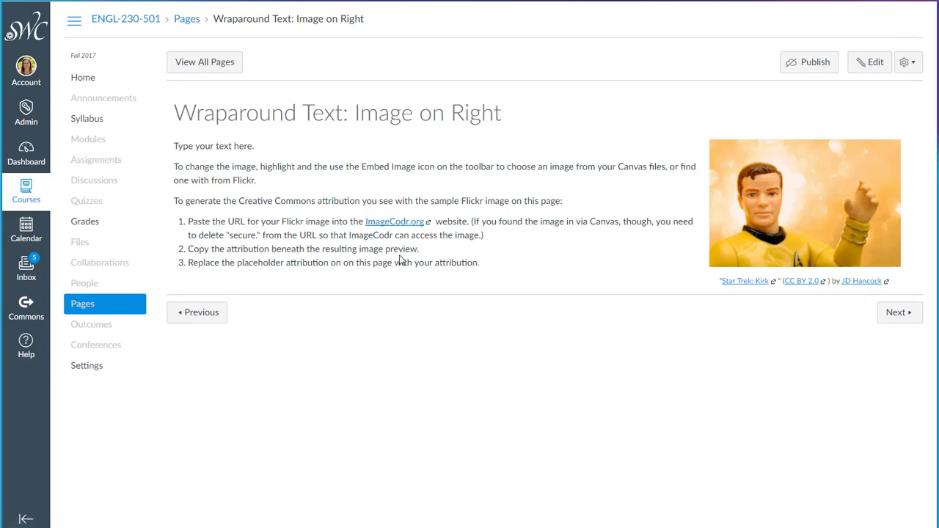
pyautogui.moveTo(132, 198)
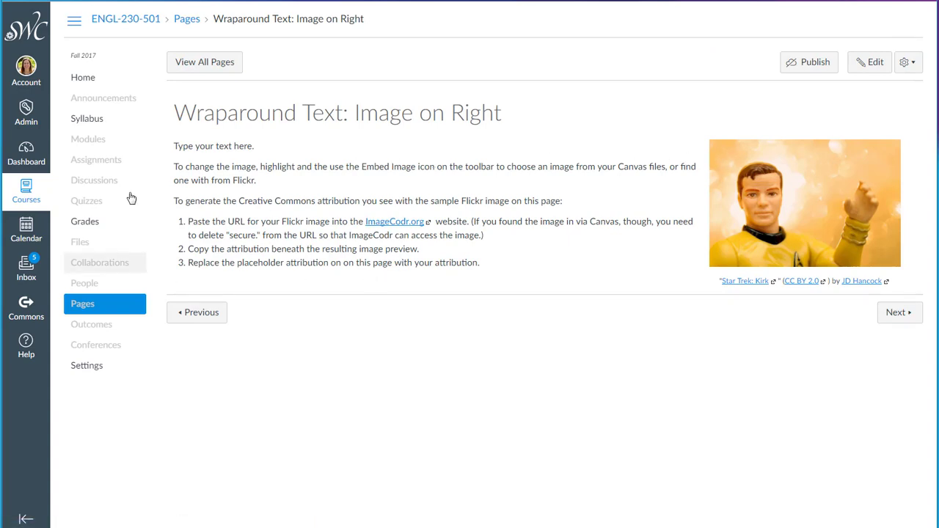
pyautogui.moveTo(338, 210)
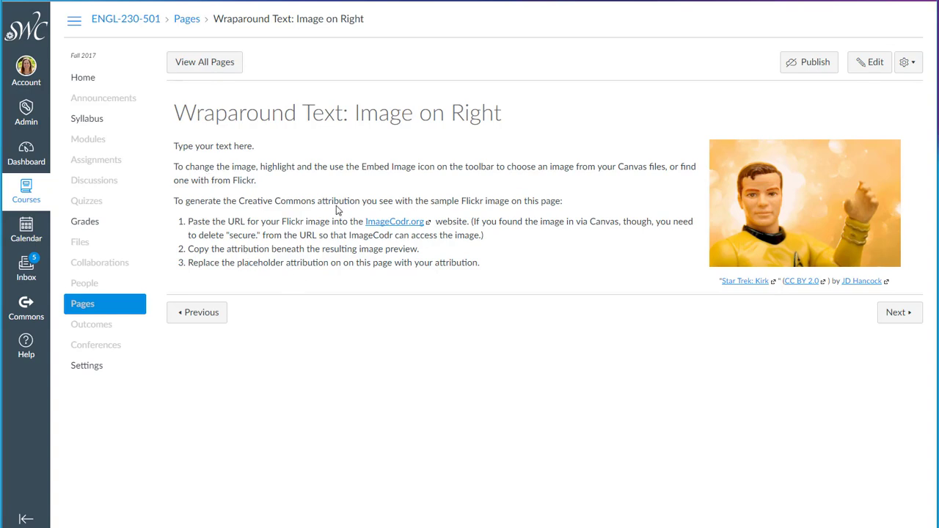
pyautogui.moveTo(880, 316)
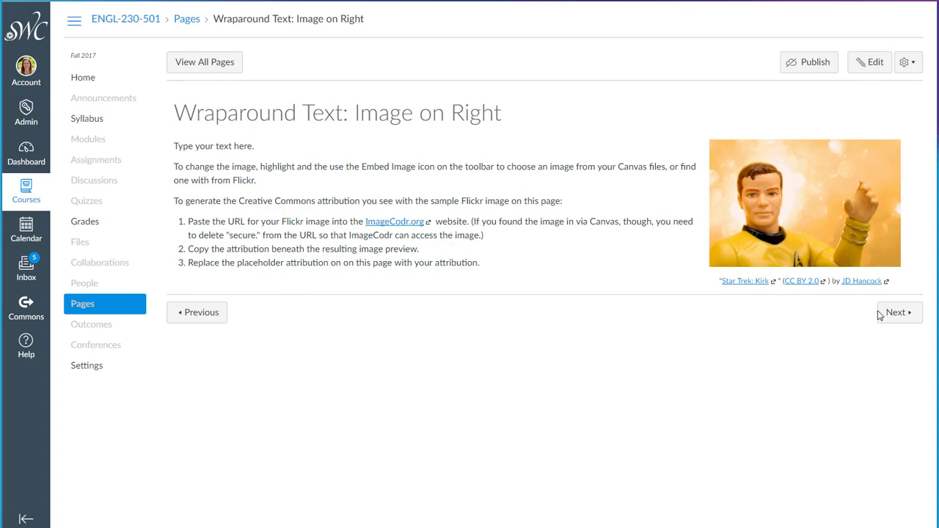
pyautogui.click(897, 312)
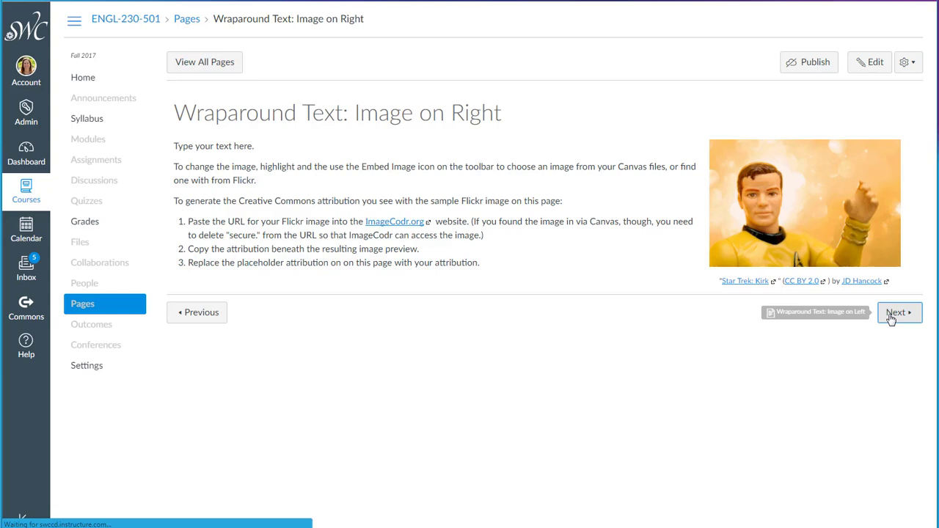
pyautogui.click(897, 312)
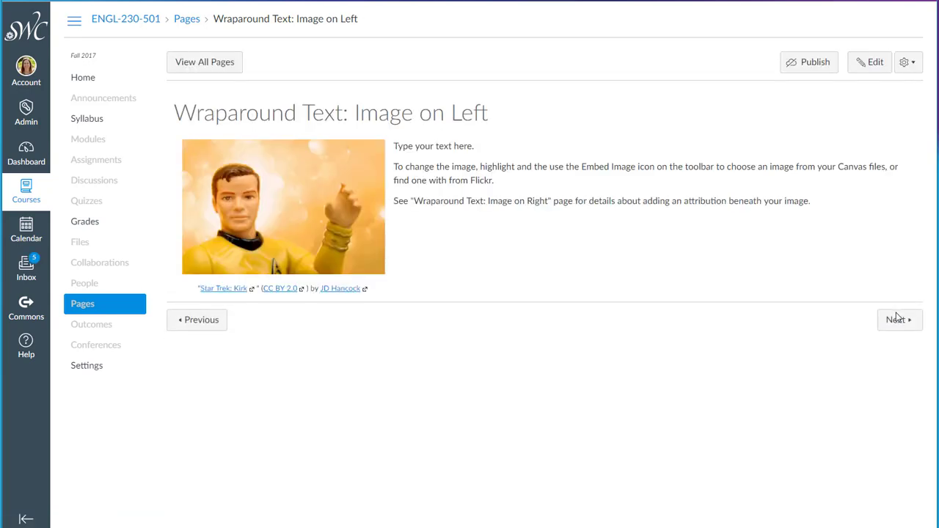
pyautogui.click(899, 320)
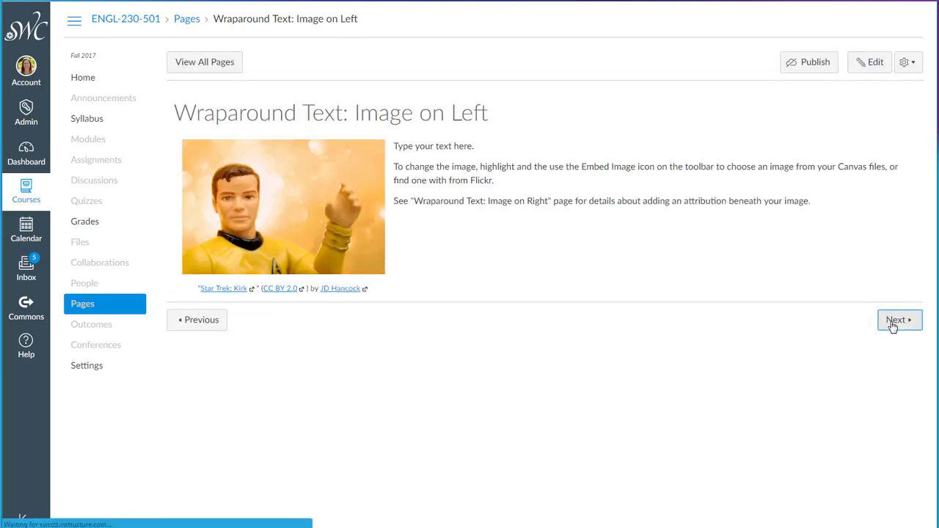
# - Click through Page with Tabs, advance to Page w/Buttons, then return to Sp18 Modules
pyautogui.click(896, 320)
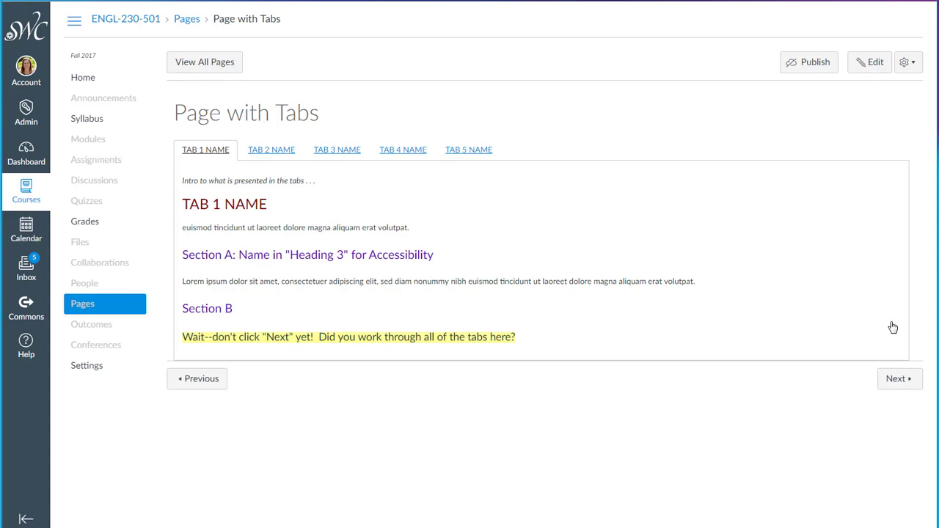
pyautogui.click(271, 150)
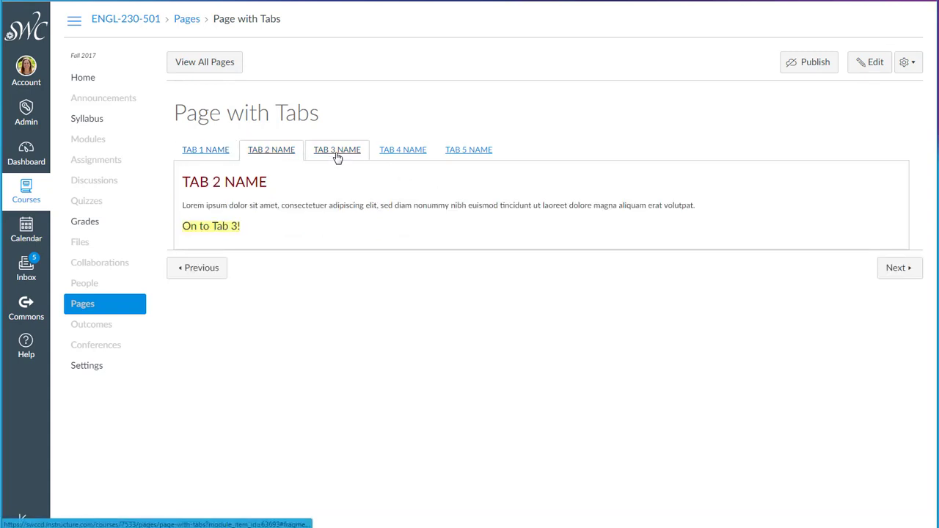
pyautogui.click(469, 150)
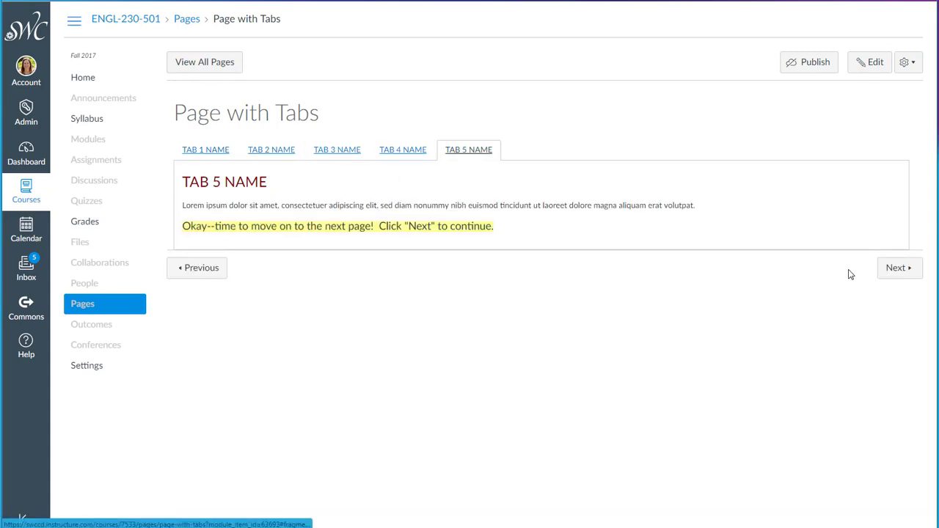
pyautogui.click(899, 268)
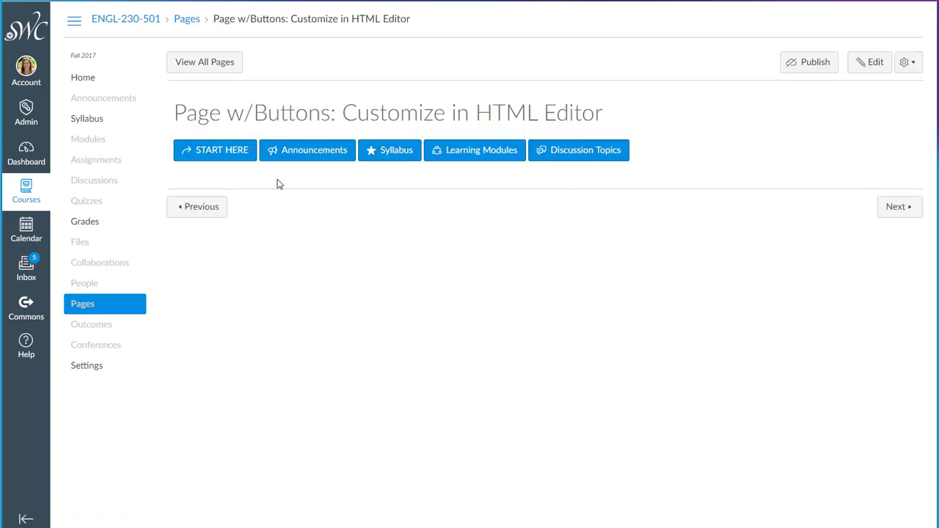
pyautogui.moveTo(828, 210)
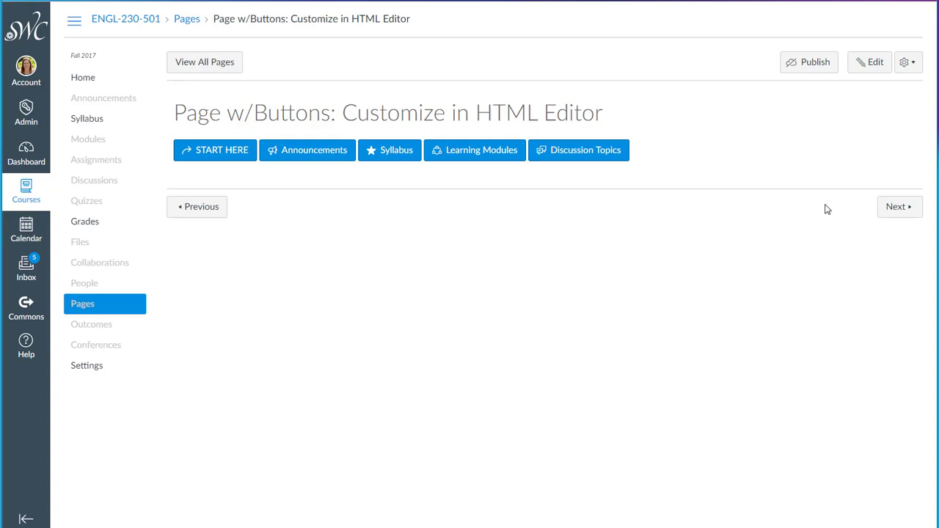
pyautogui.moveTo(87, 118)
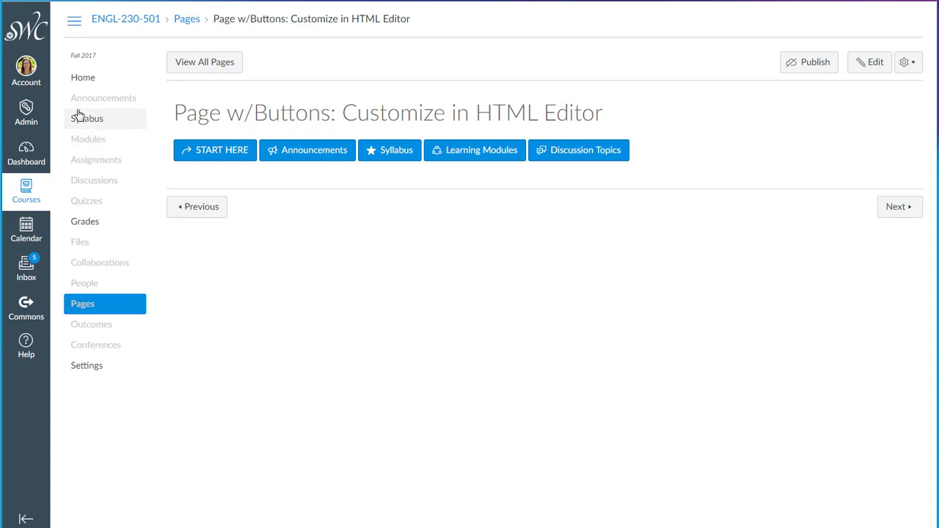
pyautogui.click(89, 139)
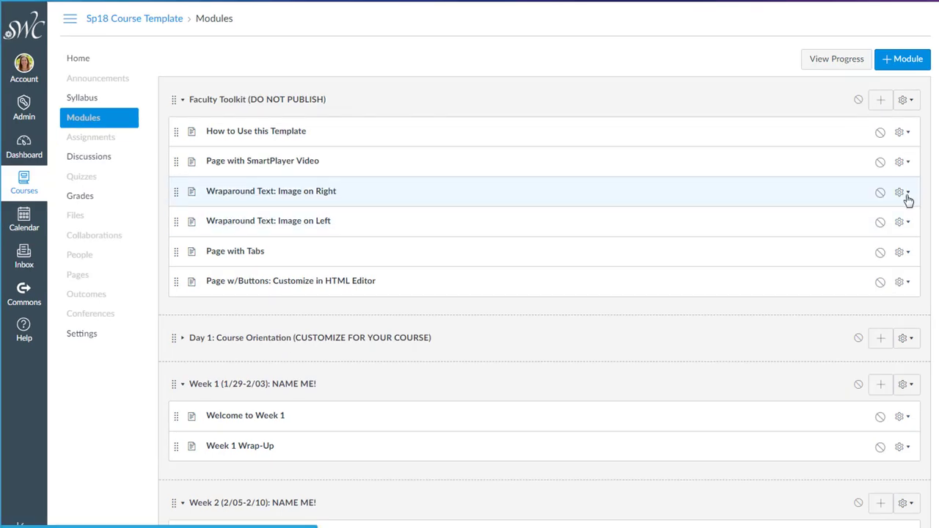
pyautogui.moveTo(908, 198)
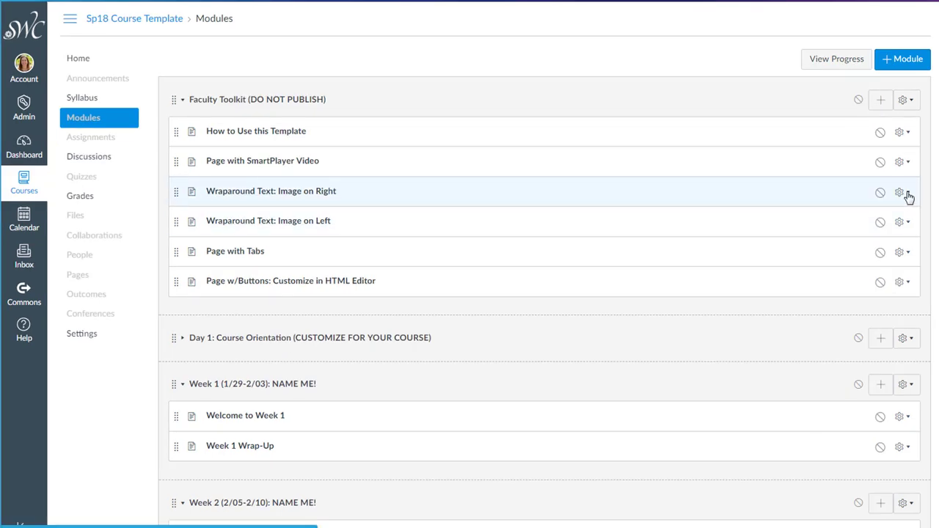
# - Duplicate 'Wraparound Text: Image on Right', view the Copy page, and return to Modules
pyautogui.click(899, 192)
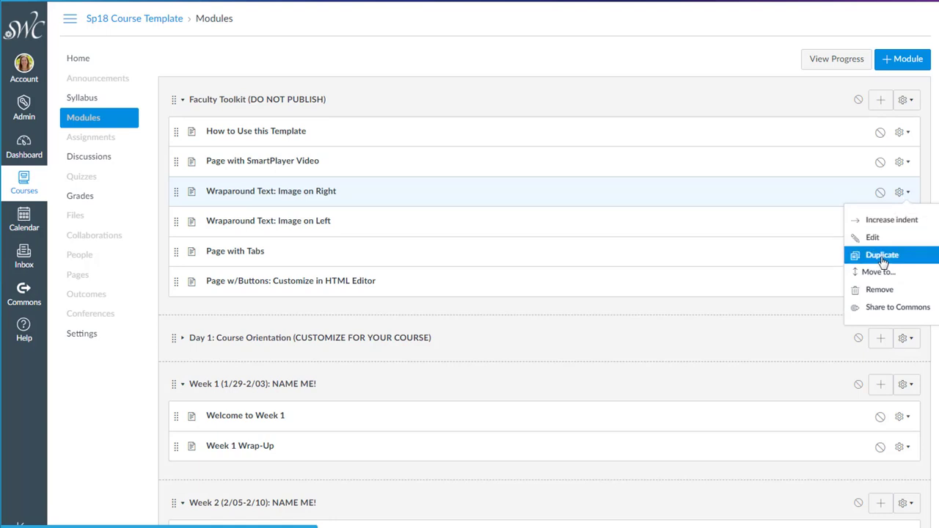
pyautogui.click(882, 254)
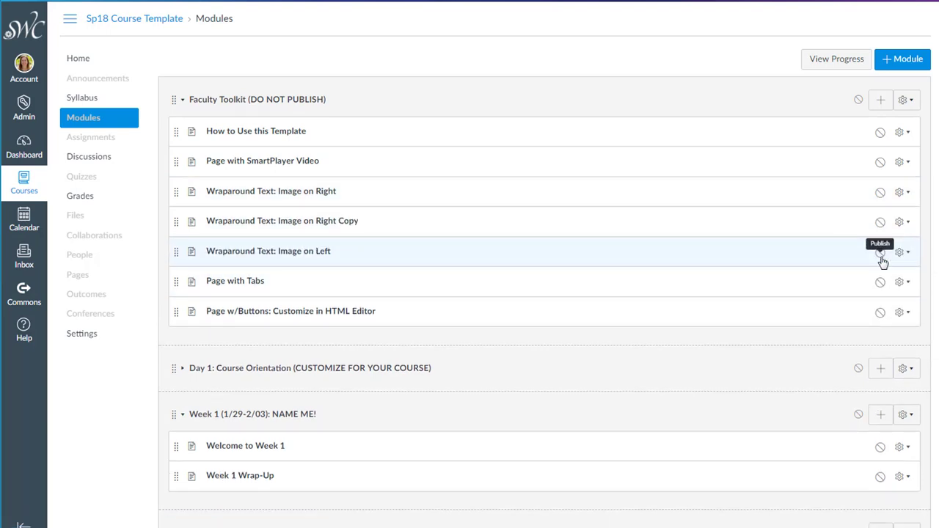
pyautogui.moveTo(678, 221)
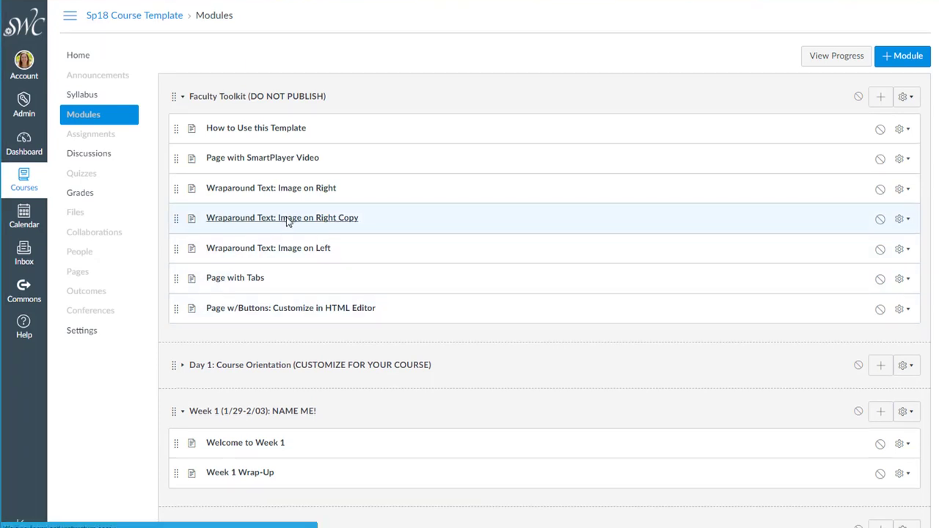
pyautogui.click(282, 217)
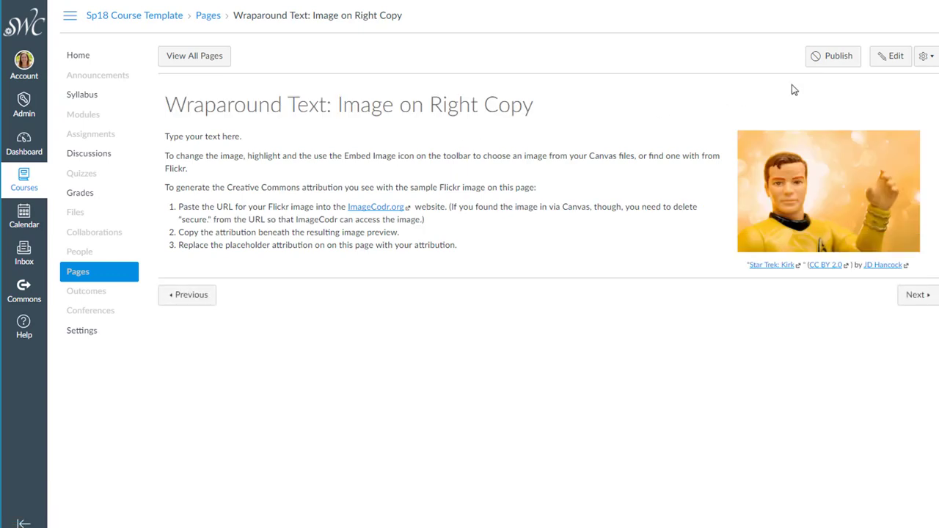
pyautogui.click(890, 55)
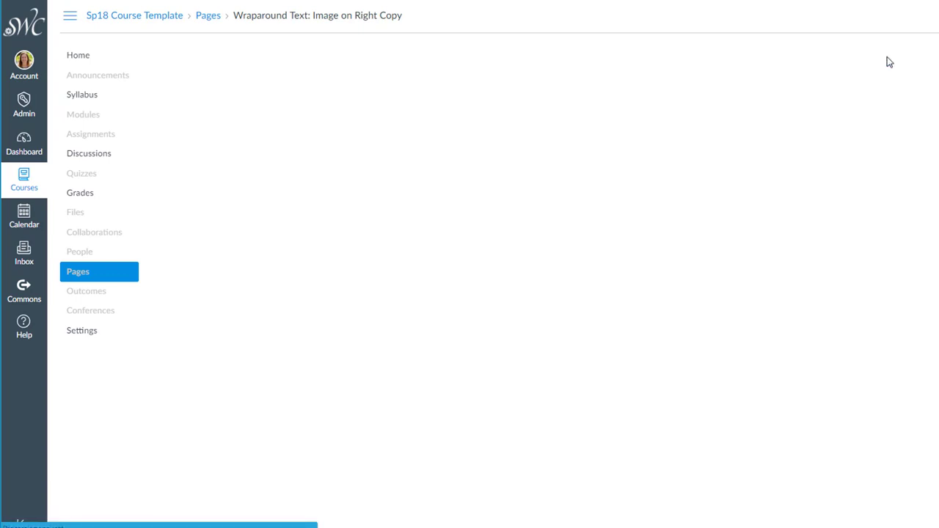
pyautogui.click(83, 114)
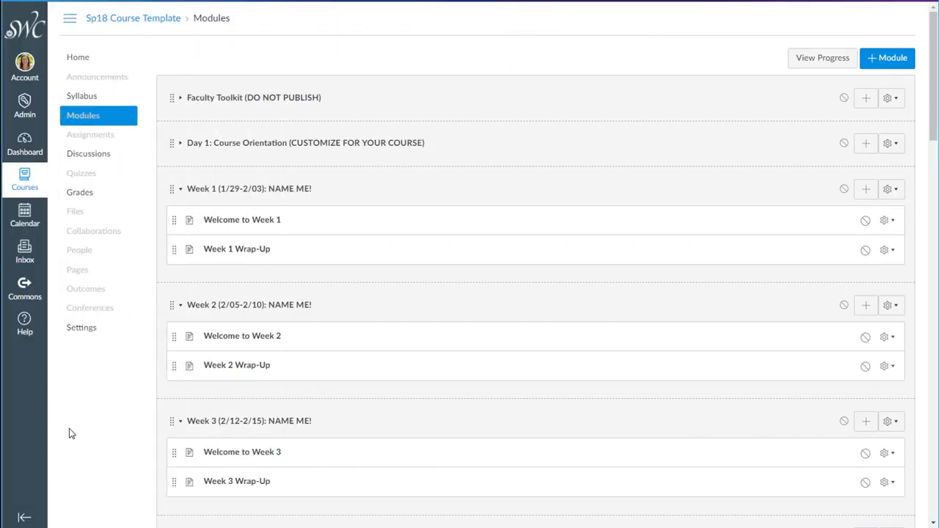
pyautogui.moveTo(129, 265)
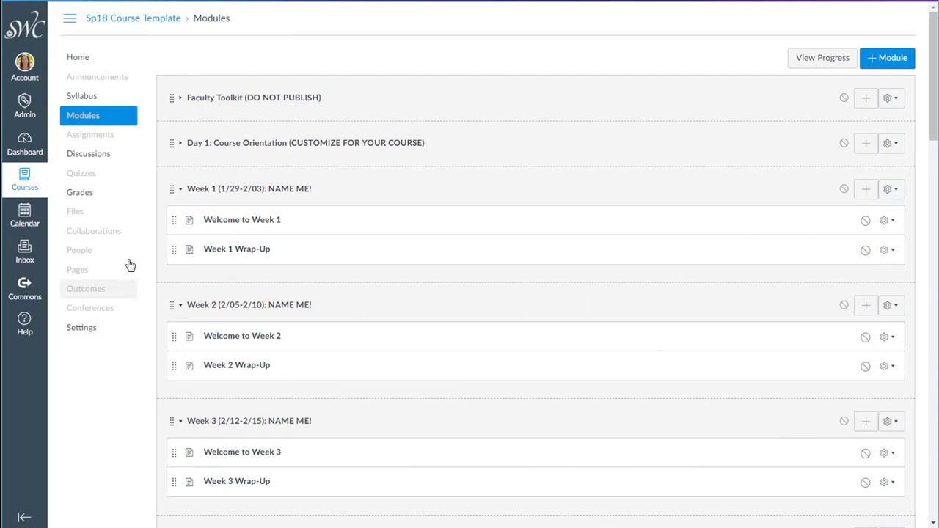
pyautogui.moveTo(187, 147)
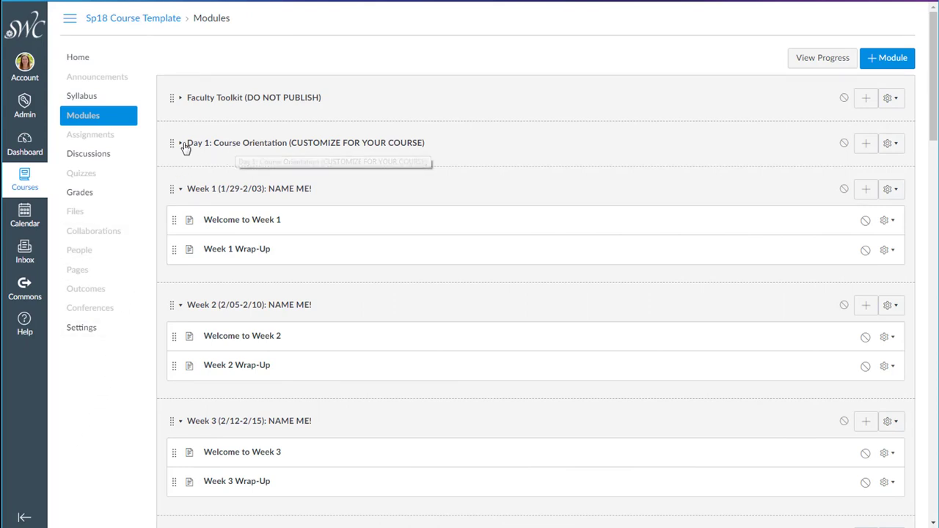
pyautogui.click(181, 143)
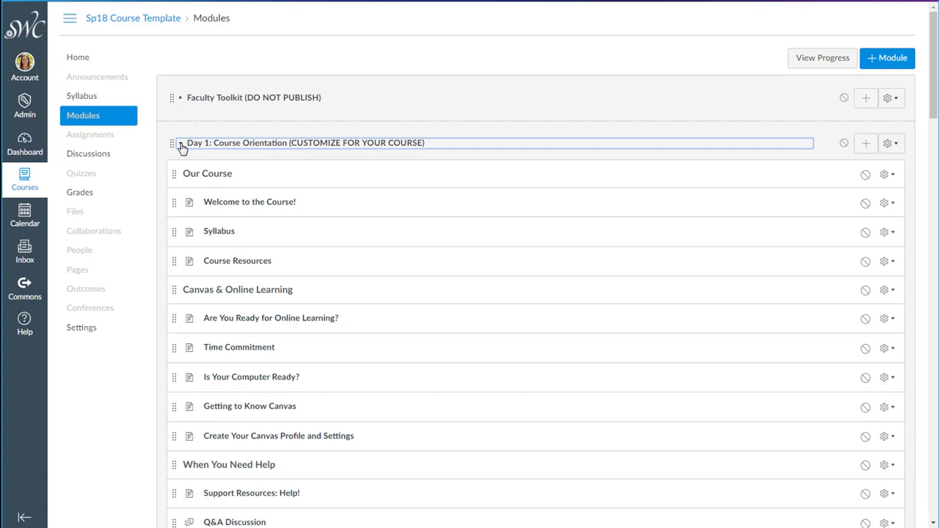
pyautogui.moveTo(216, 253)
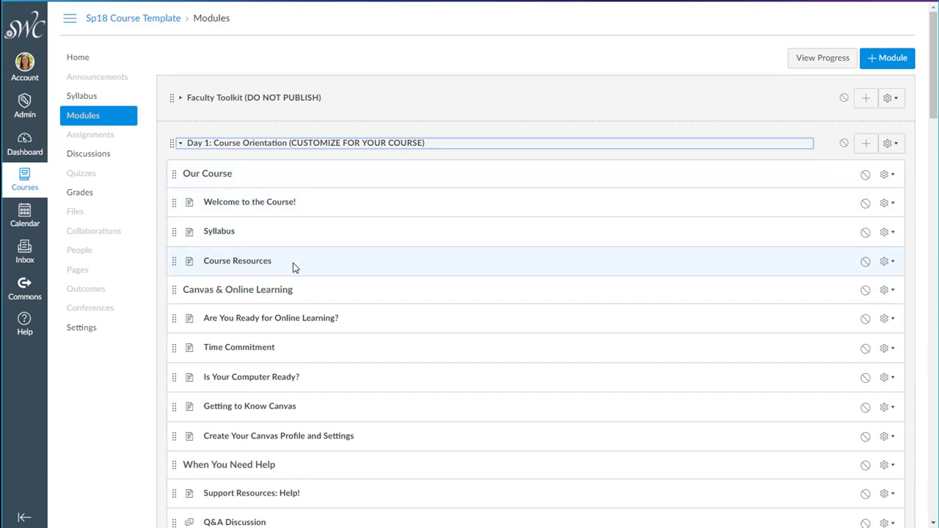
pyautogui.scroll(-3)
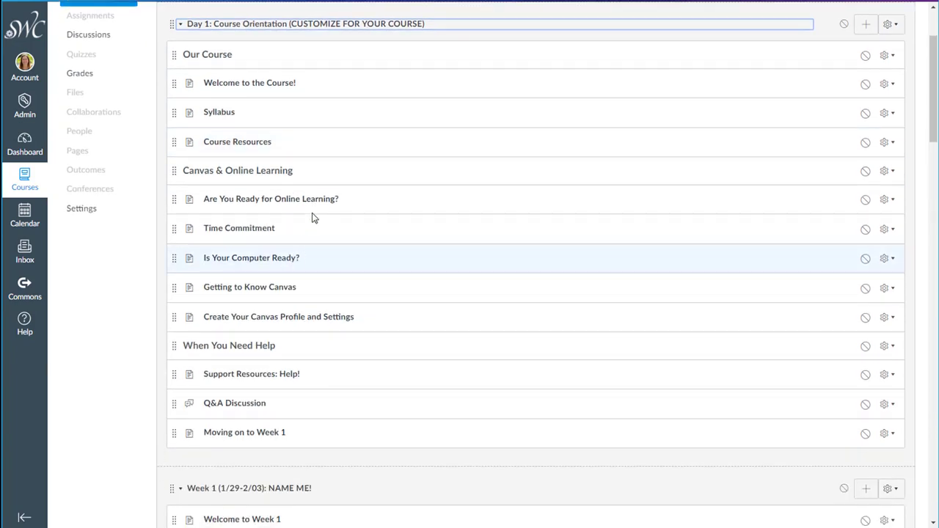
pyautogui.moveTo(224, 319)
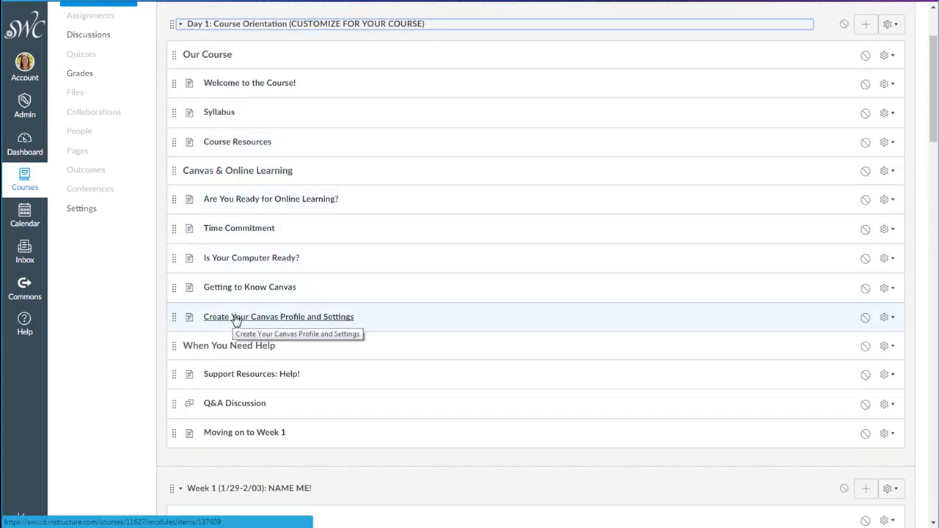
pyautogui.moveTo(162, 356)
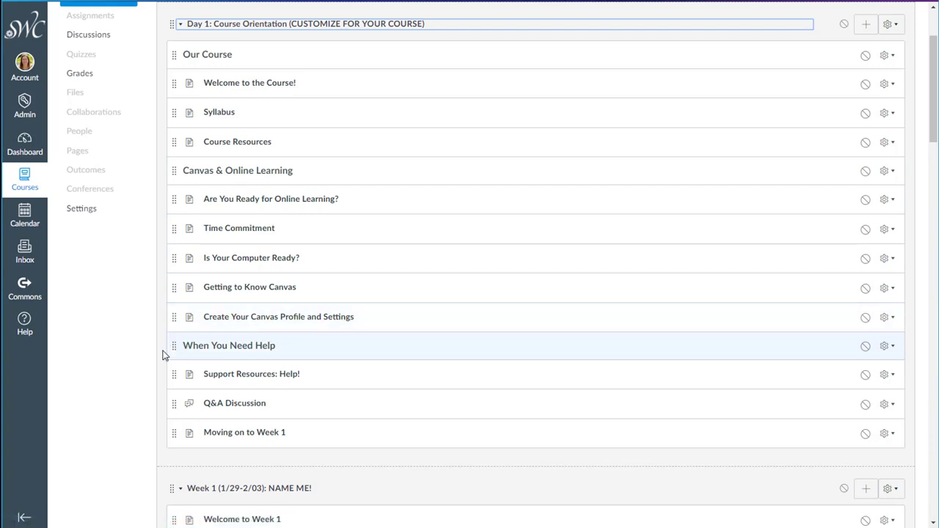
pyautogui.moveTo(320, 345)
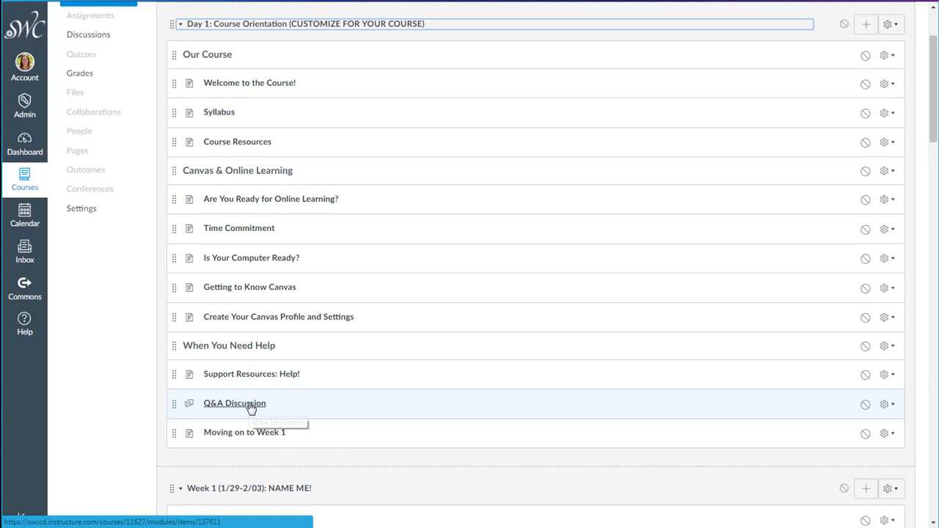
pyautogui.moveTo(235, 402)
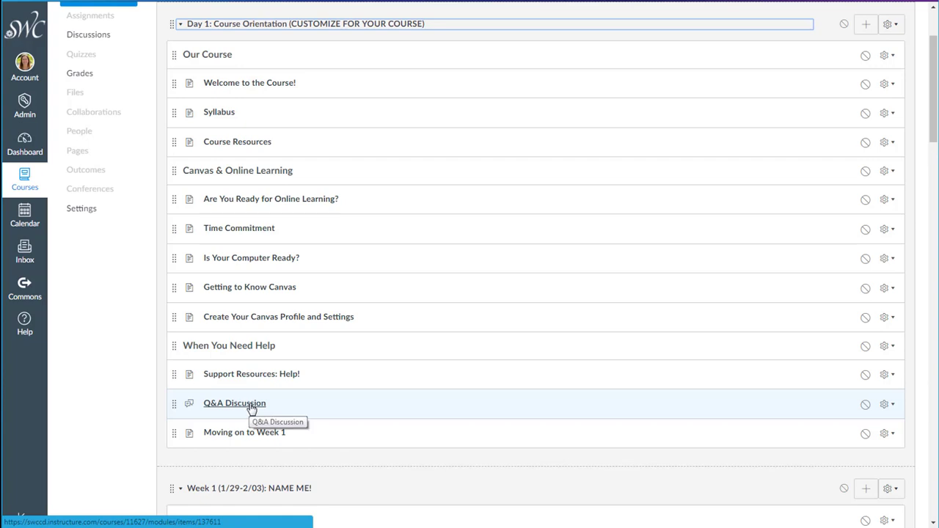
pyautogui.scroll(-3)
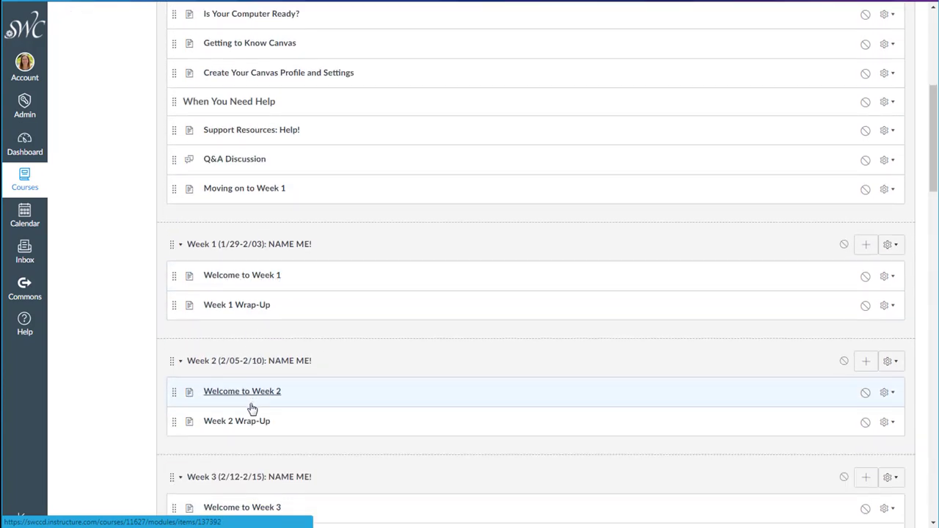
pyautogui.scroll(-3)
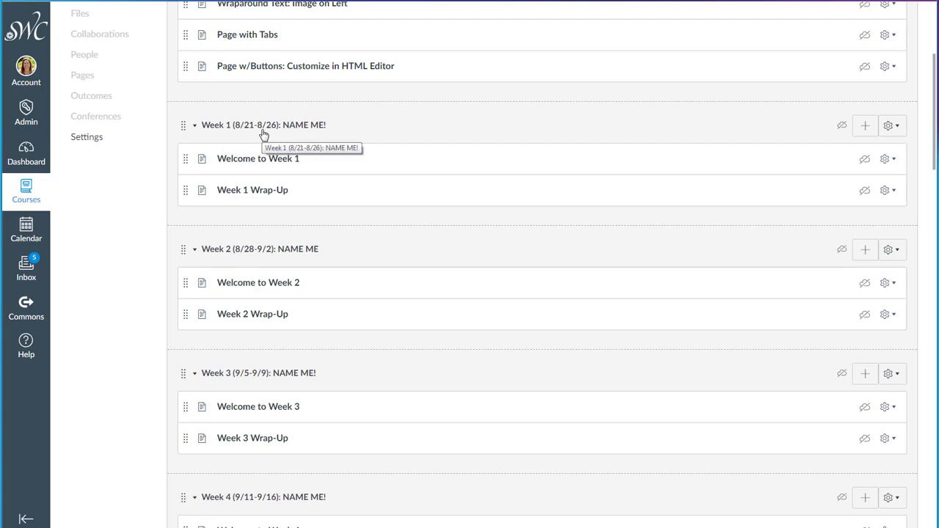
pyautogui.moveTo(815, 127)
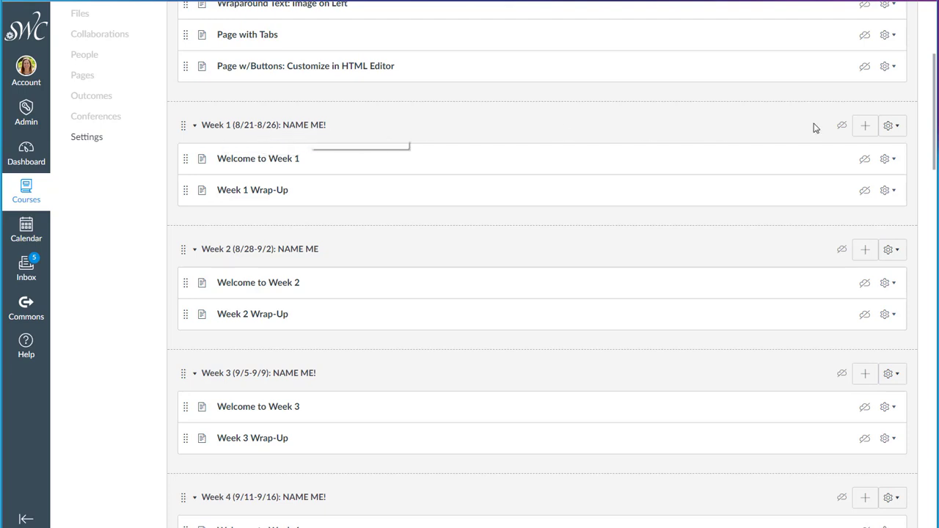
pyautogui.click(889, 125)
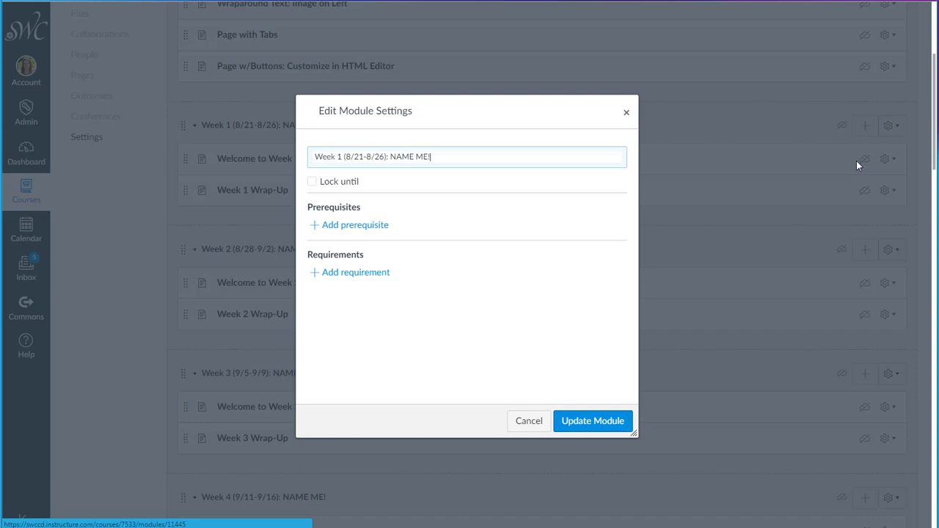
pyautogui.doubleClick(412, 156)
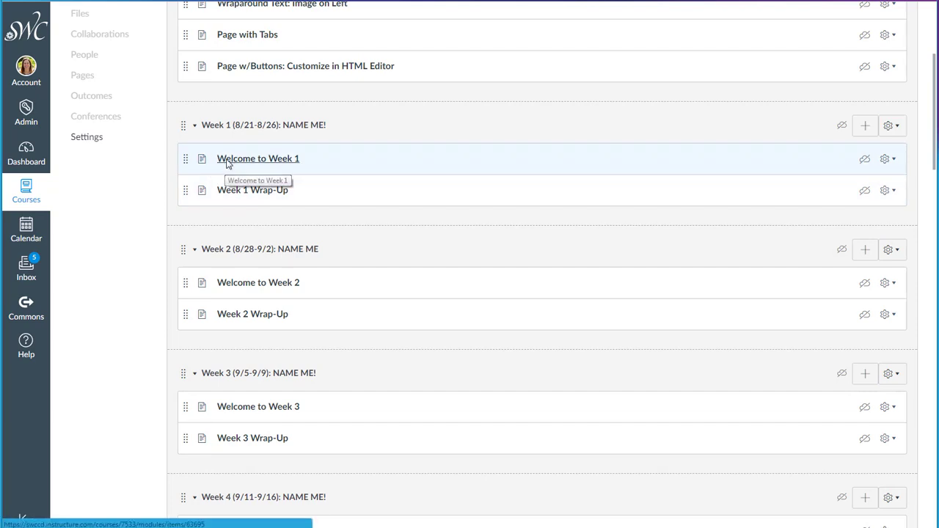
pyautogui.click(257, 159)
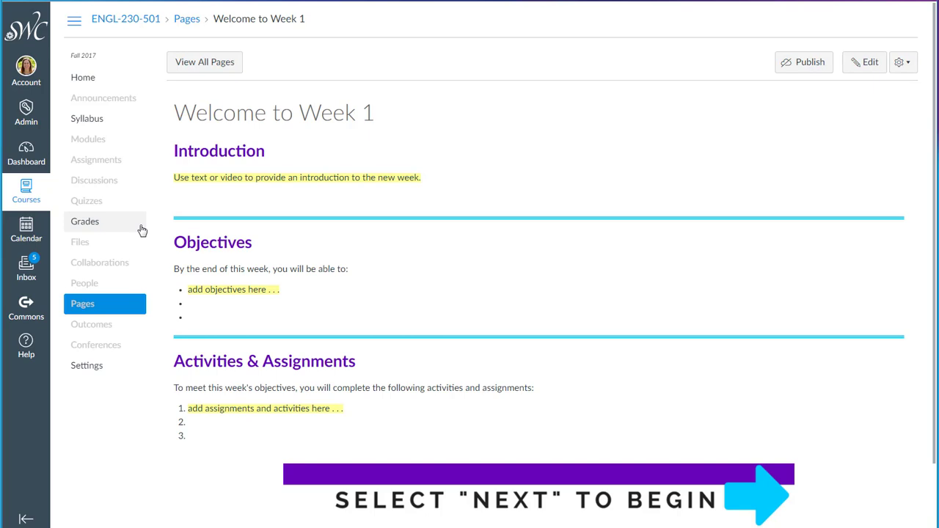
pyautogui.moveTo(401, 182)
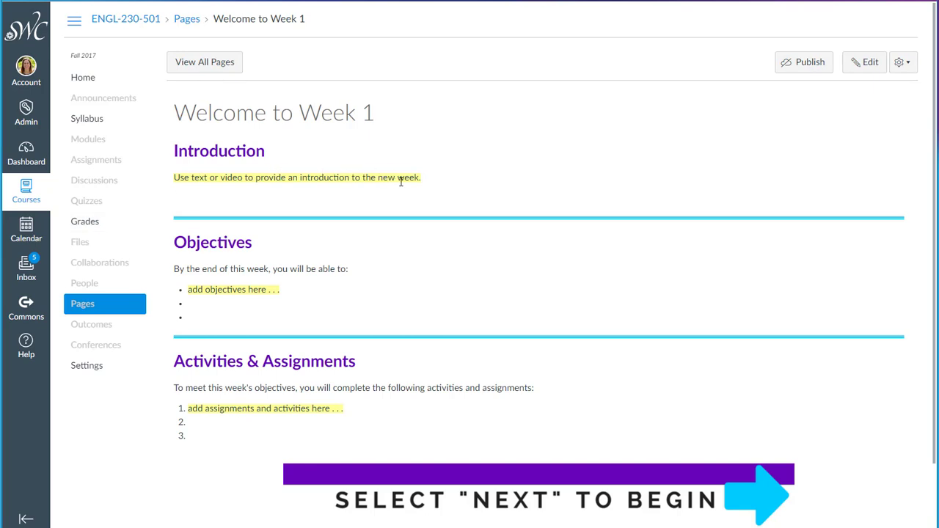
pyautogui.moveTo(279, 316)
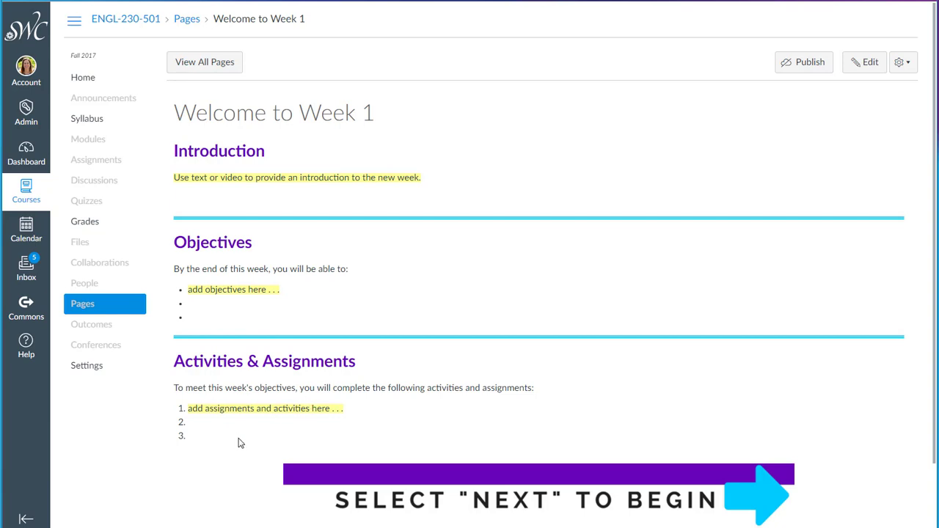
# - Scroll through Welcome to Week 1 and advance to the Week 1 Wrap-Up page
pyautogui.scroll(-3)
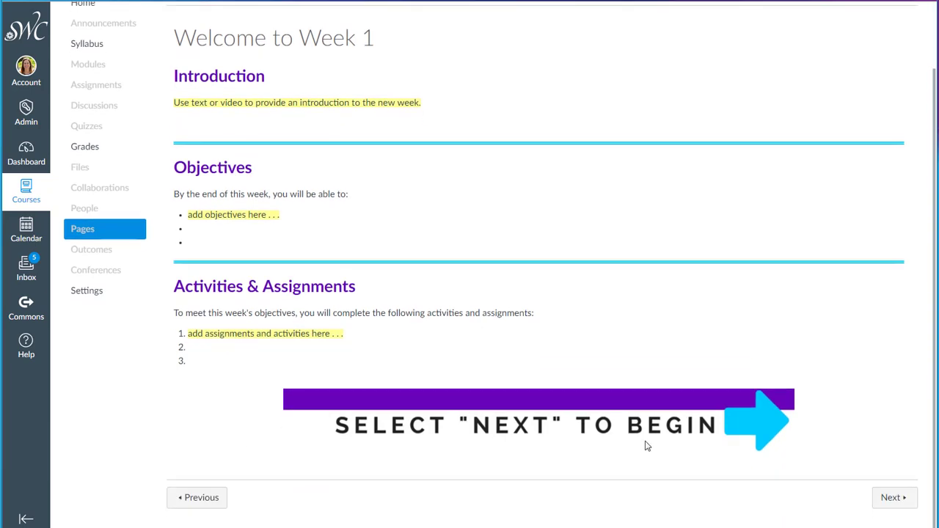
pyautogui.moveTo(750, 283)
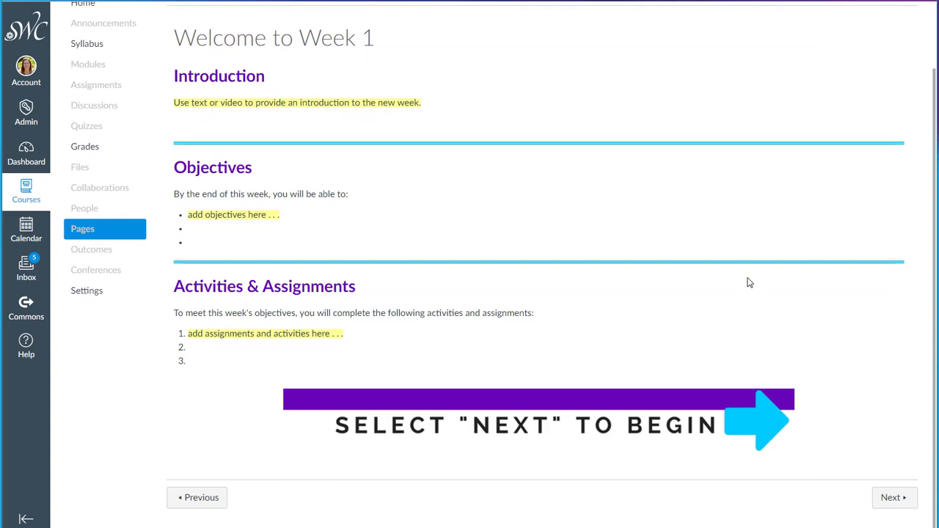
pyautogui.click(894, 498)
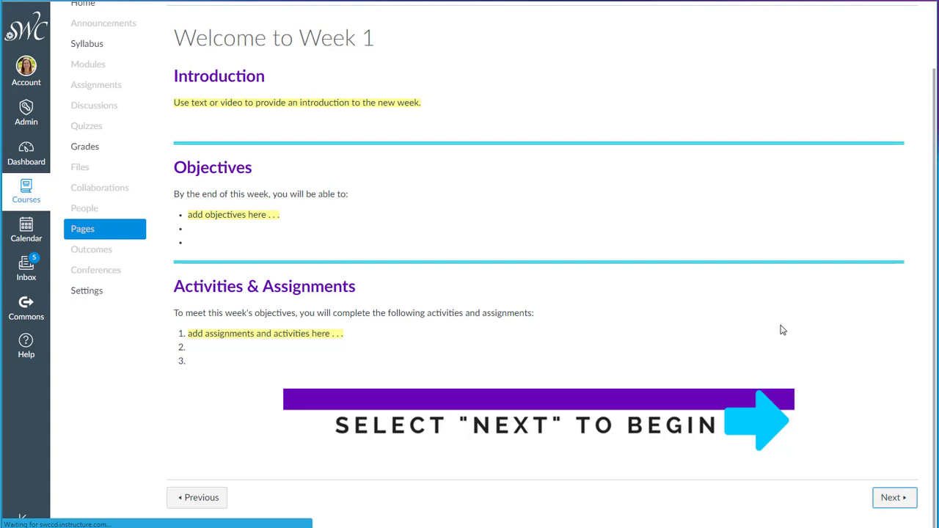
pyautogui.click(893, 498)
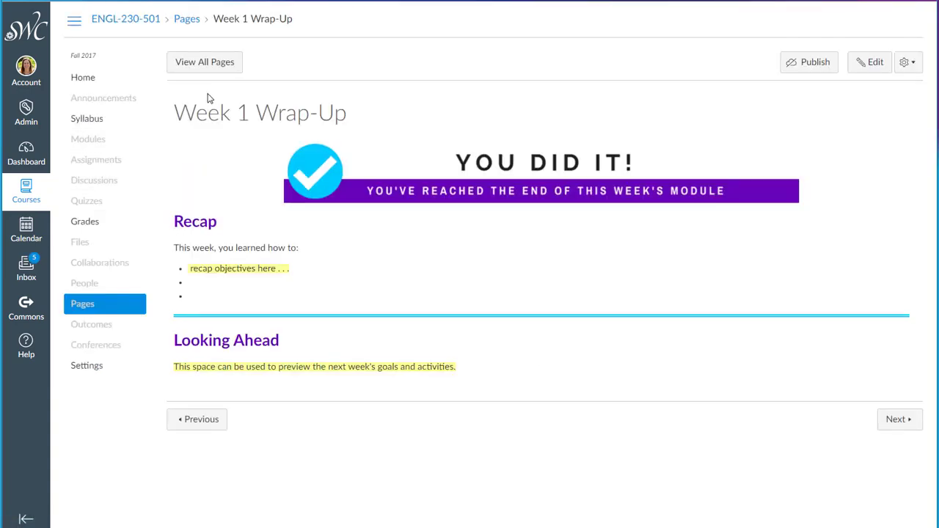
pyautogui.moveTo(319, 383)
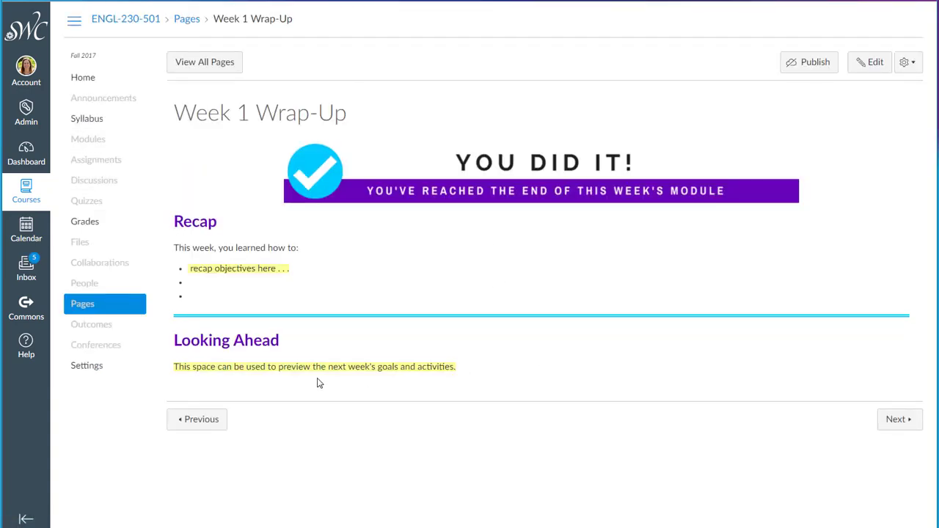
pyautogui.moveTo(217, 299)
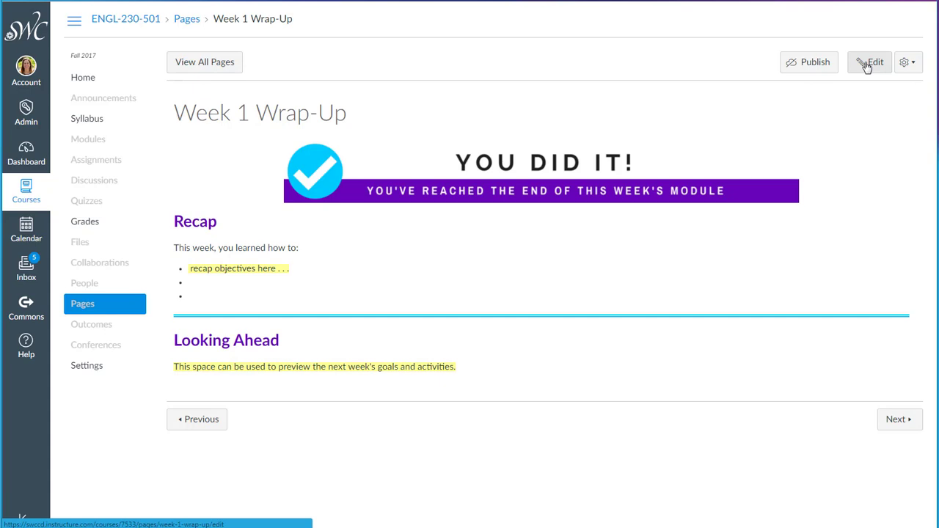
# - Edit the Week 1 Wrap-Up page and switch from HTML to the rich content editor
pyautogui.click(869, 61)
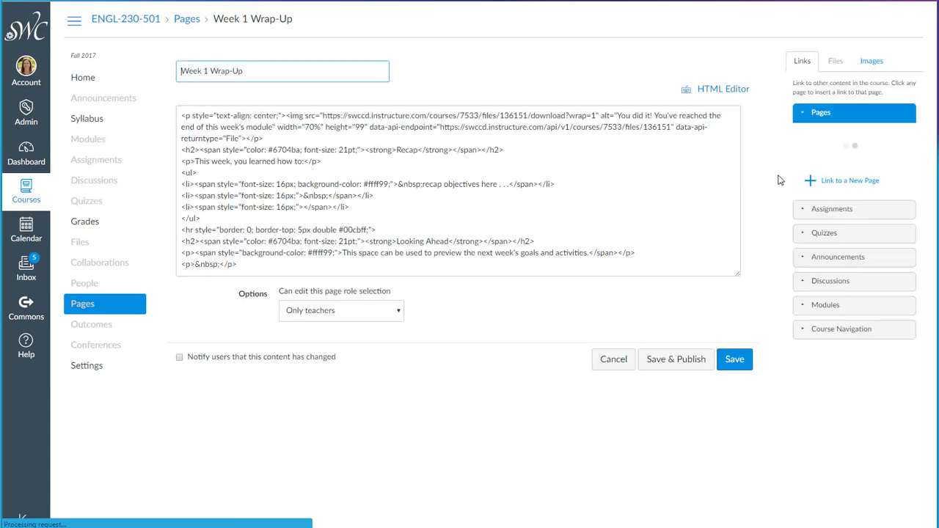
pyautogui.click(722, 88)
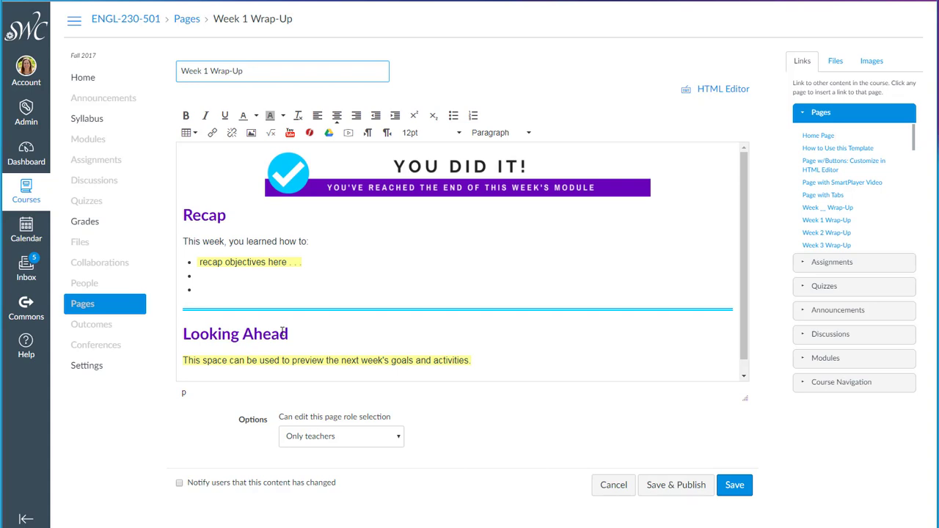
pyautogui.moveTo(587, 491)
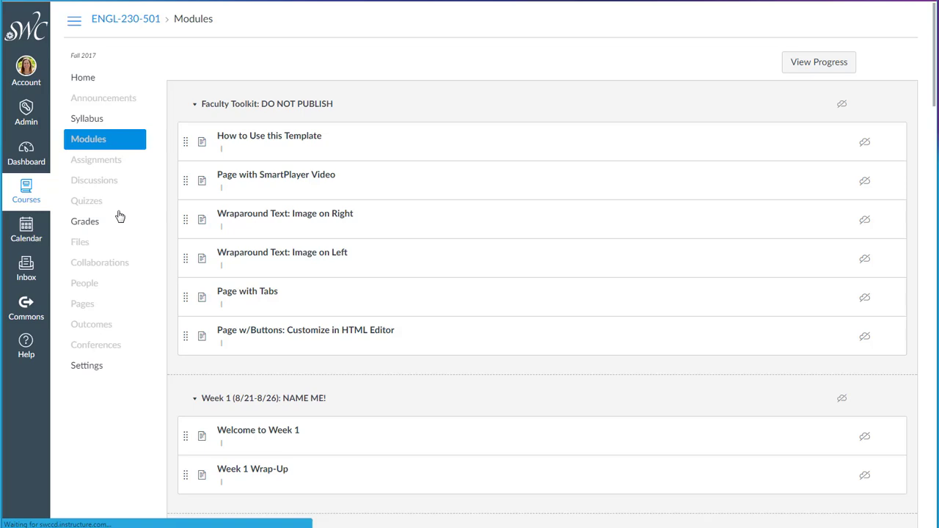
# - Scroll down Modules and open the gear menu for Week 9 (10/16-10/21)
pyautogui.scroll(-3)
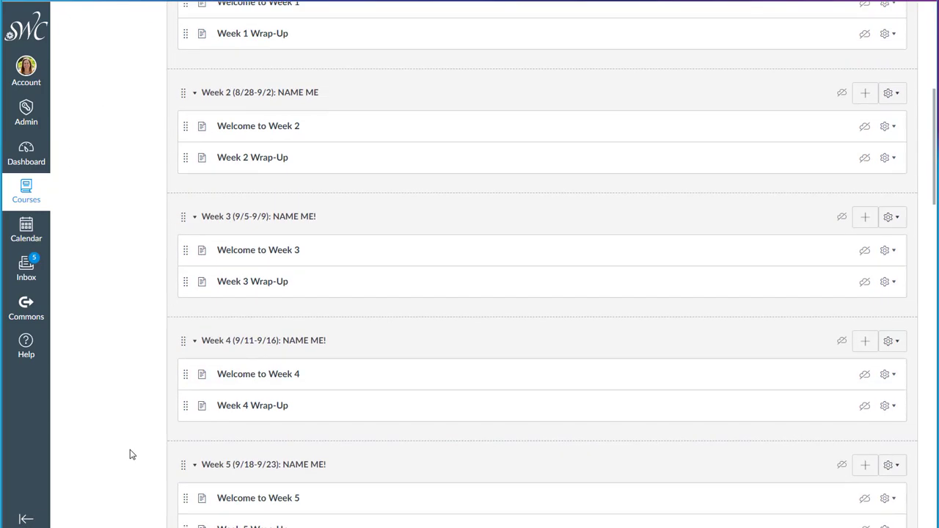
pyautogui.scroll(-3)
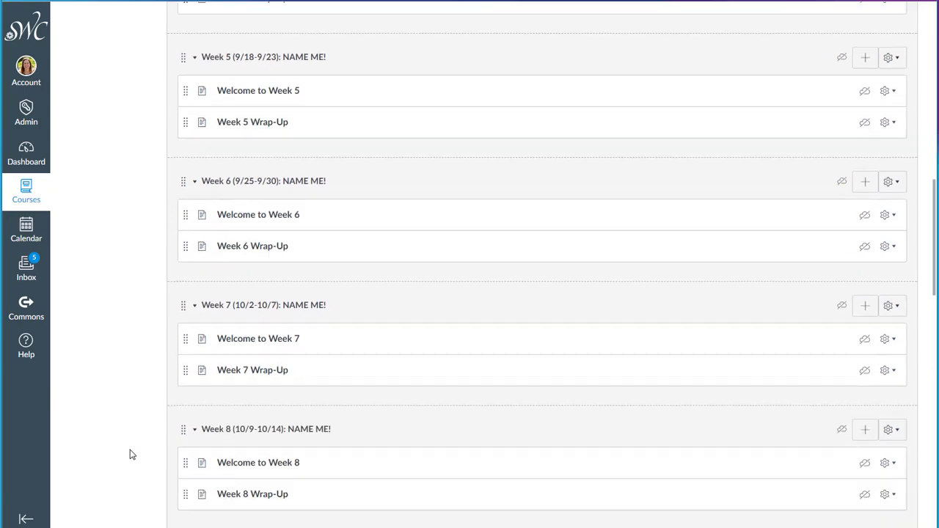
pyautogui.scroll(-3)
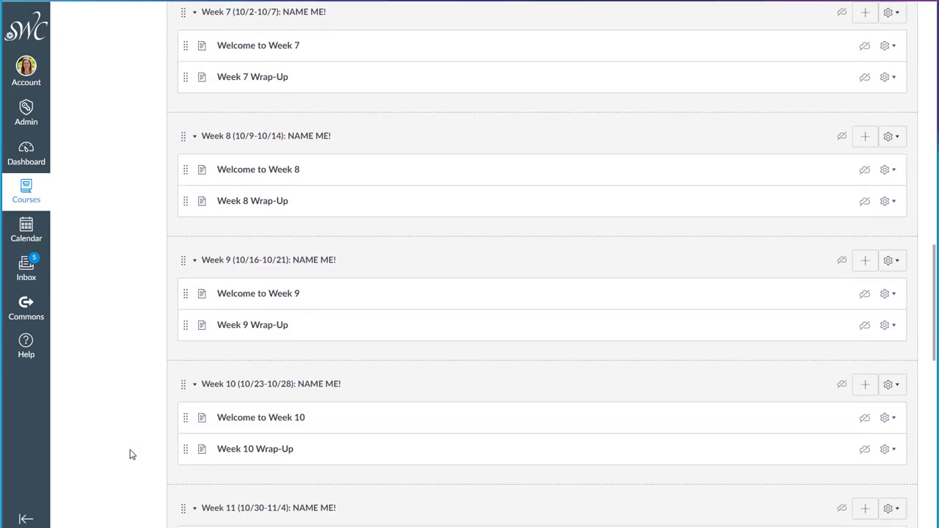
pyautogui.moveTo(381, 262)
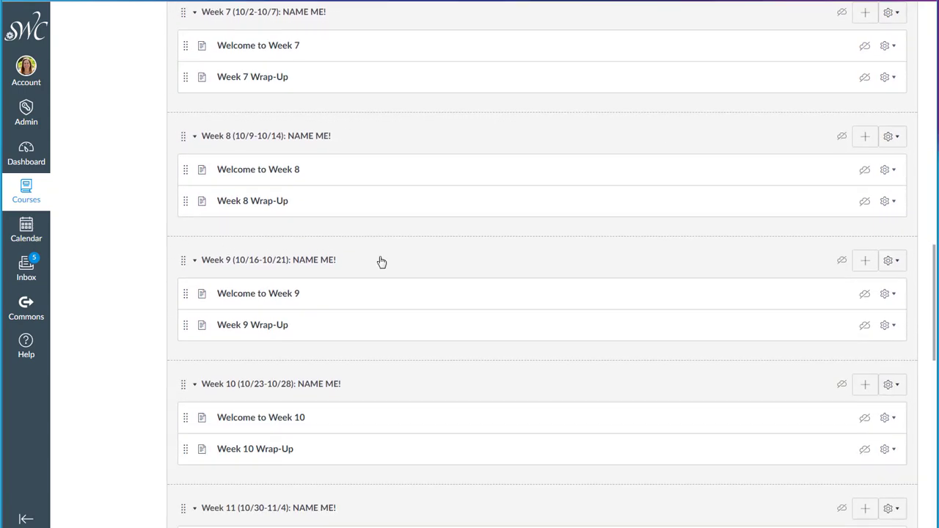
pyautogui.click(889, 259)
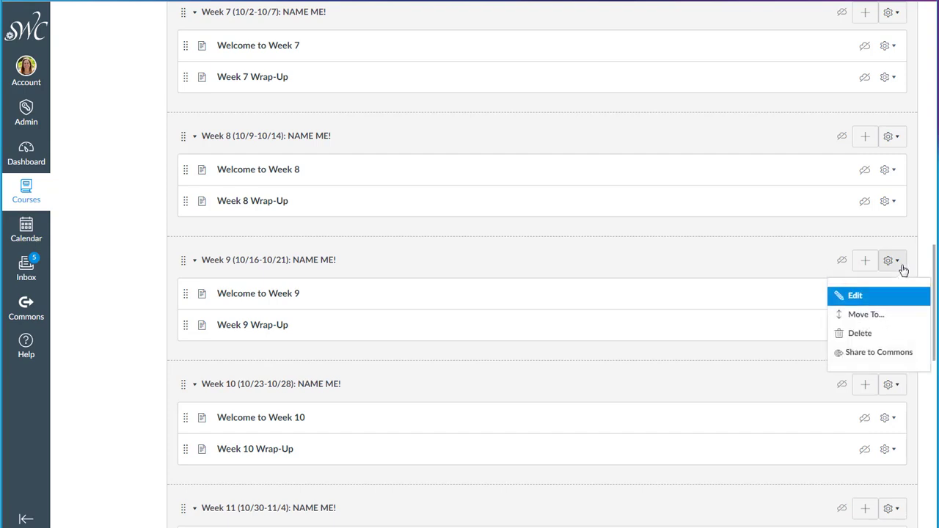
pyautogui.moveTo(877, 310)
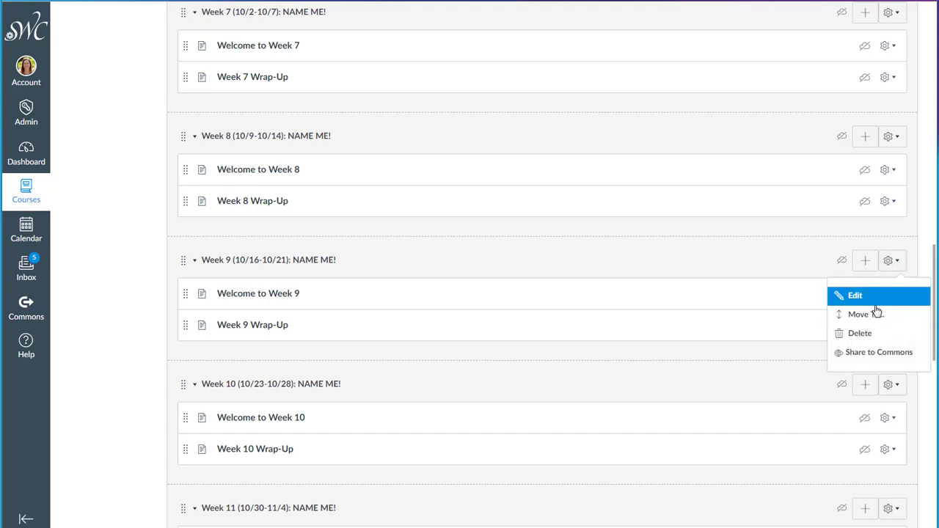